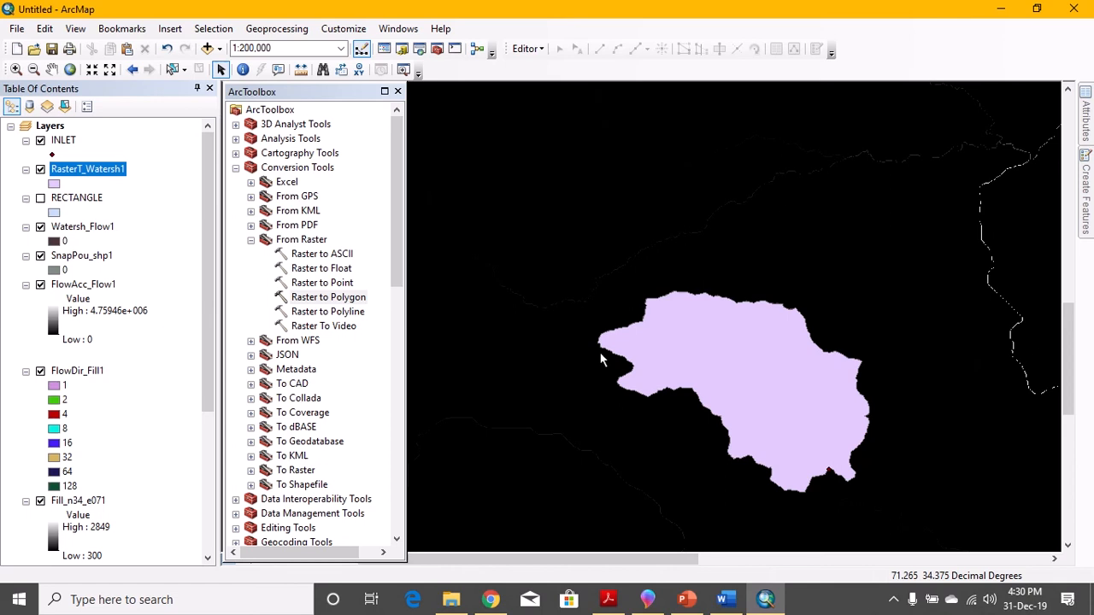
mouse_move(715, 335)
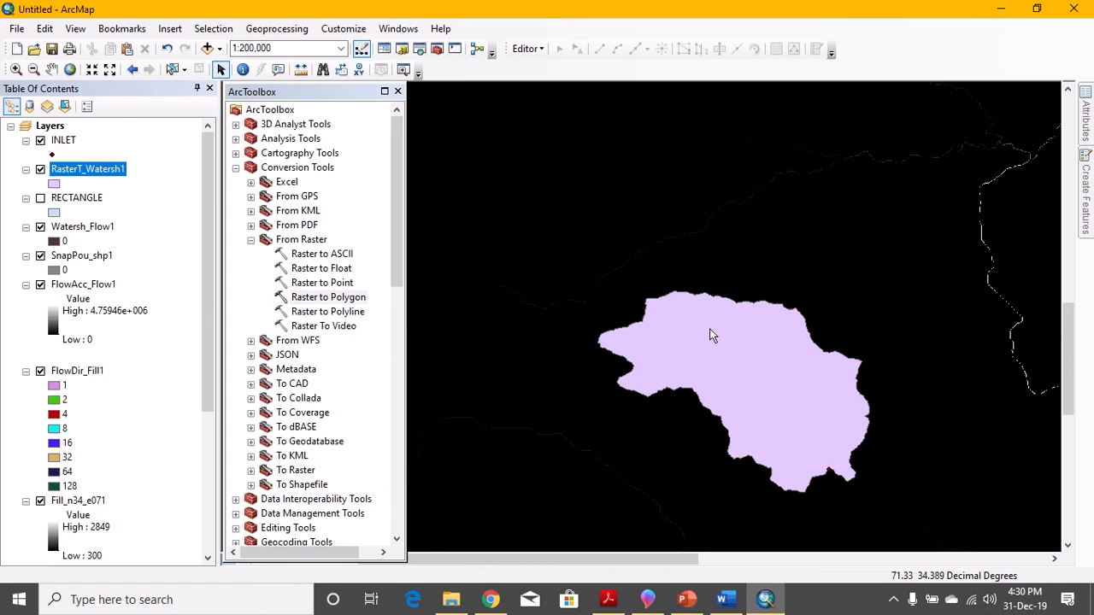
mouse_move(751, 363)
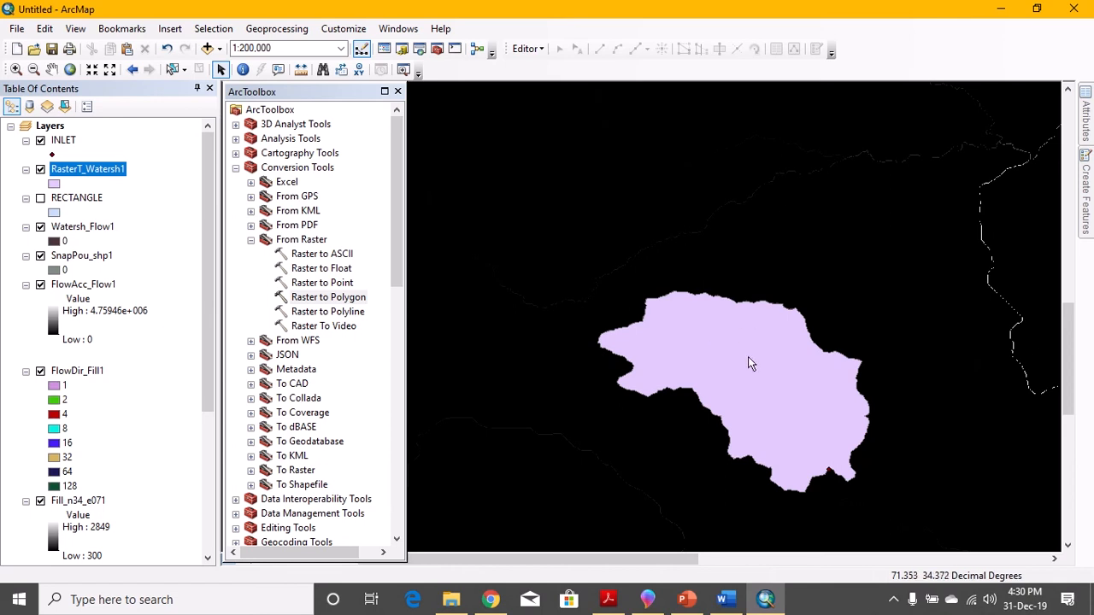
mouse_move(701, 375)
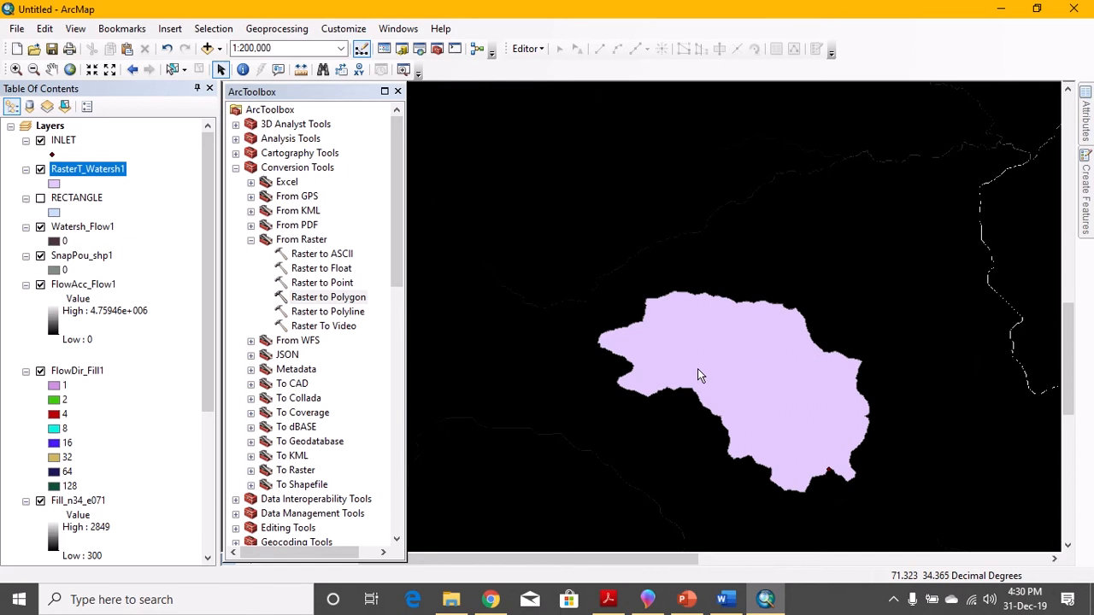
mouse_move(691, 417)
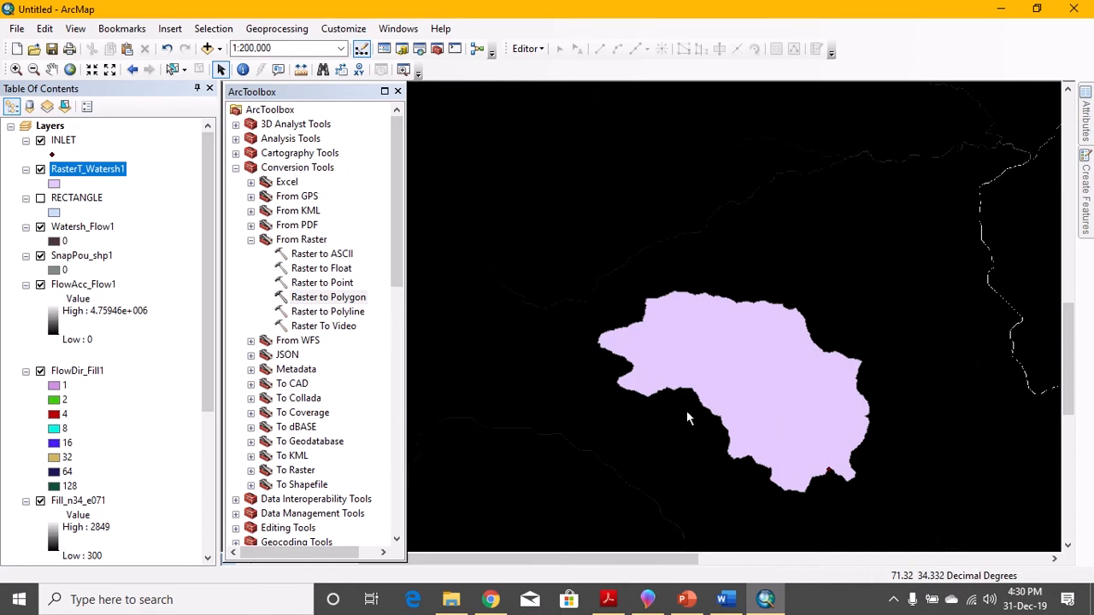
mouse_move(866, 386)
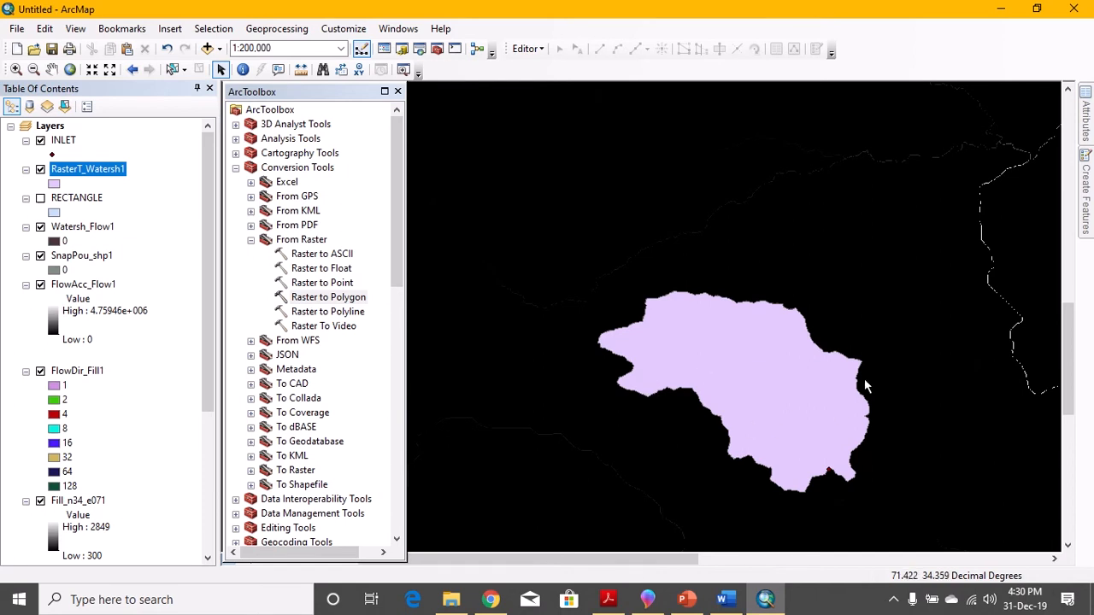
mouse_move(642, 326)
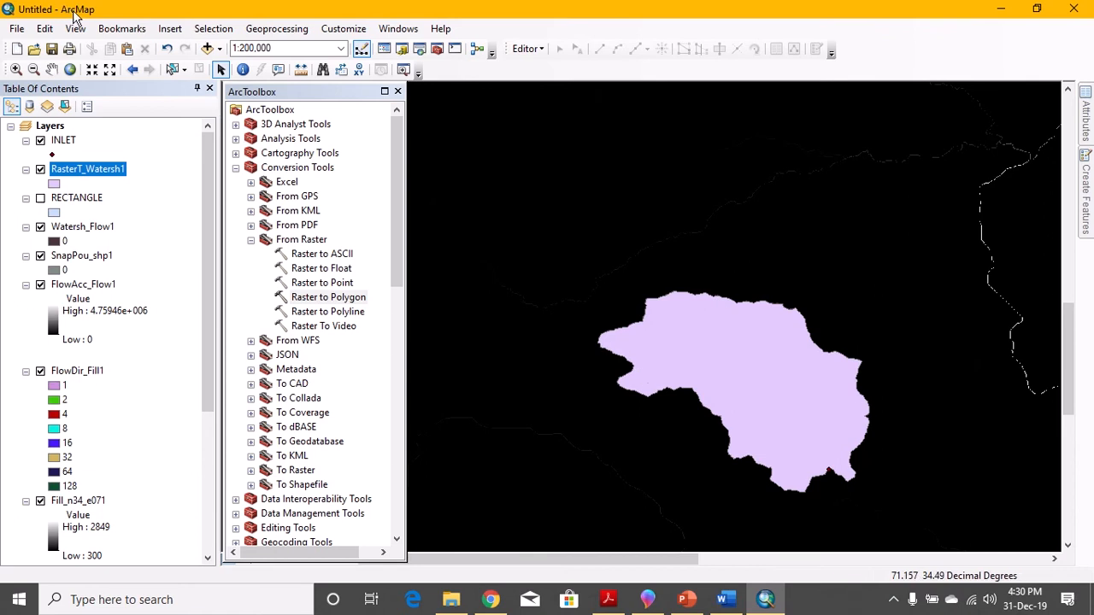
mouse_move(828, 455)
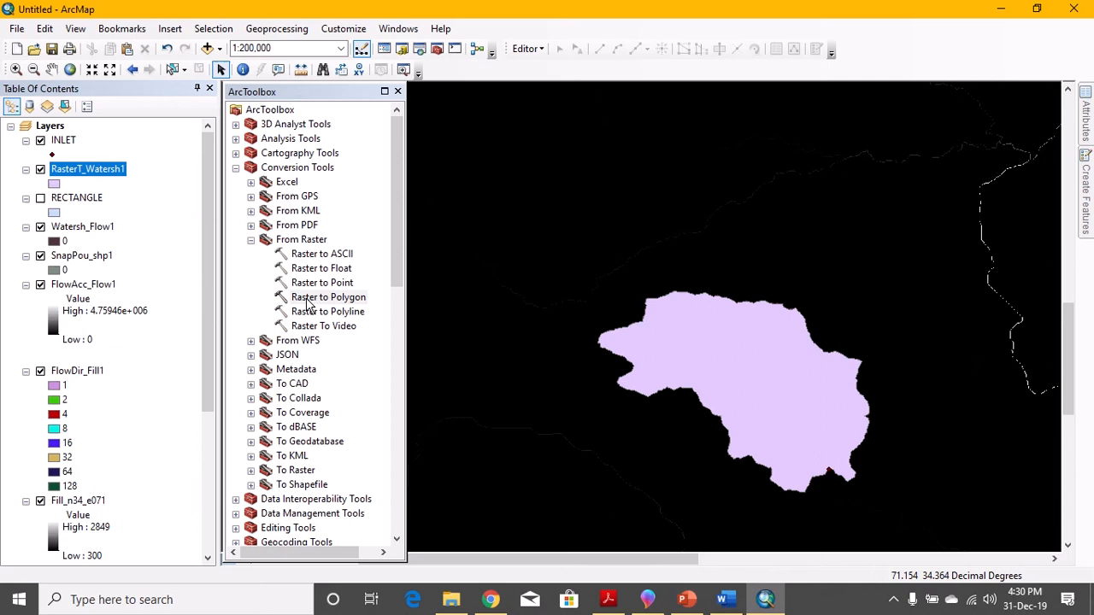
mouse_move(380, 310)
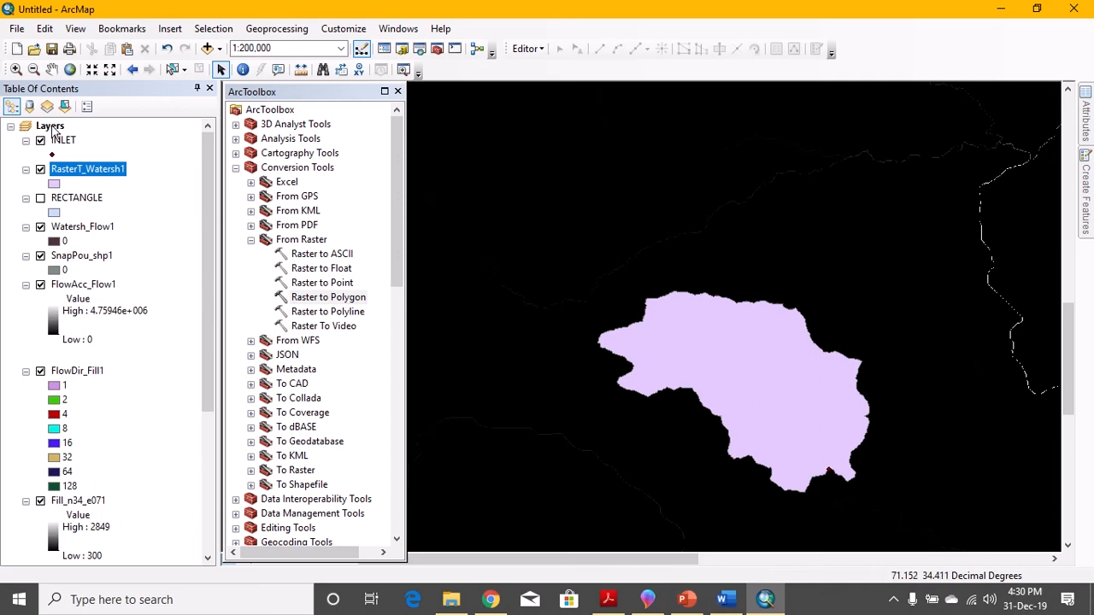
Bring up the data frame properties from the Layers entry to reach the coordinate system settings.
right_click(49, 127)
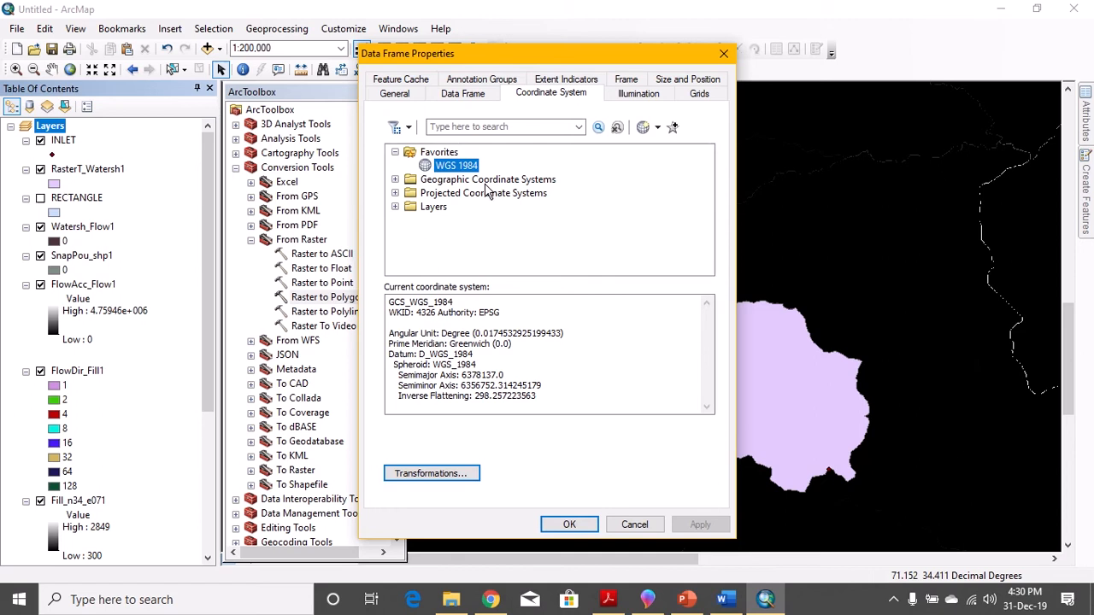
mouse_move(475, 214)
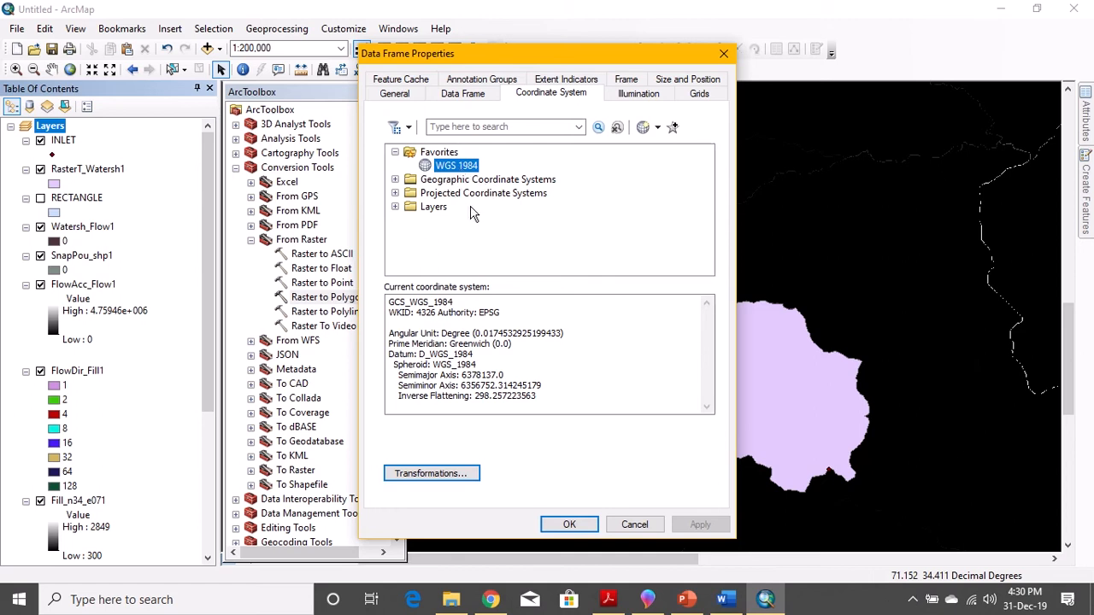
mouse_move(494, 205)
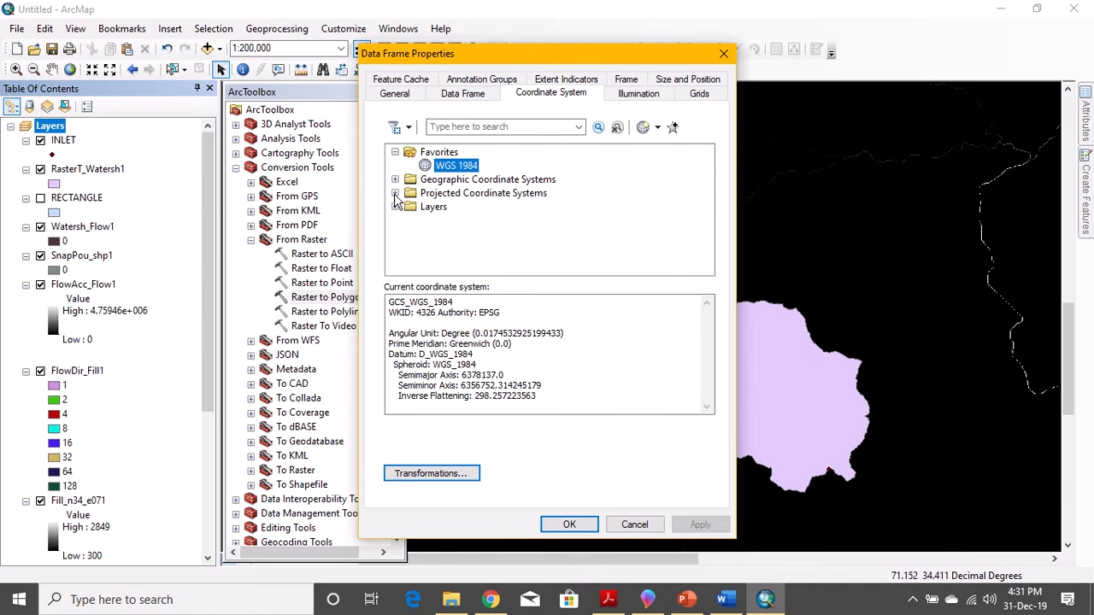
Select WGS 1984 UTM Zone 44N under Projected > UTM > WGS 1984 > Northern Hemisphere.
click(395, 194)
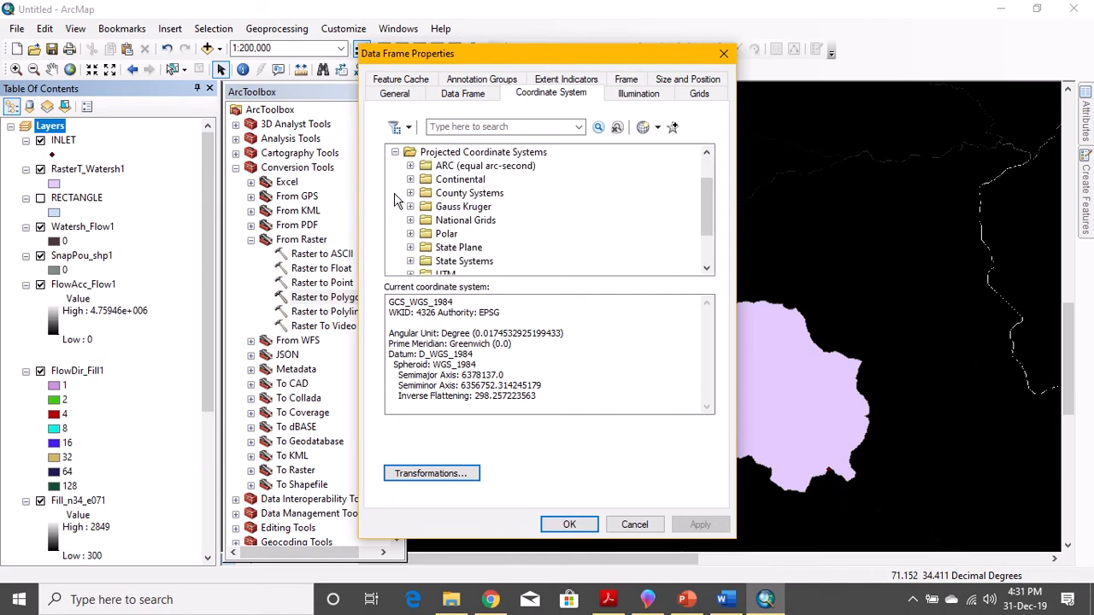
scroll(down, 3)
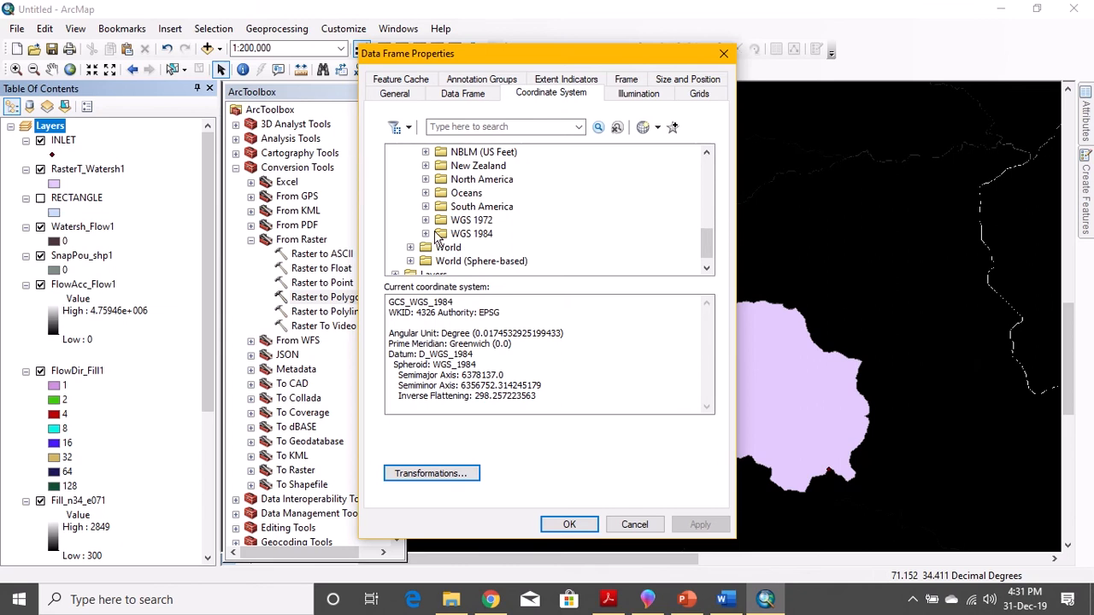
click(426, 233)
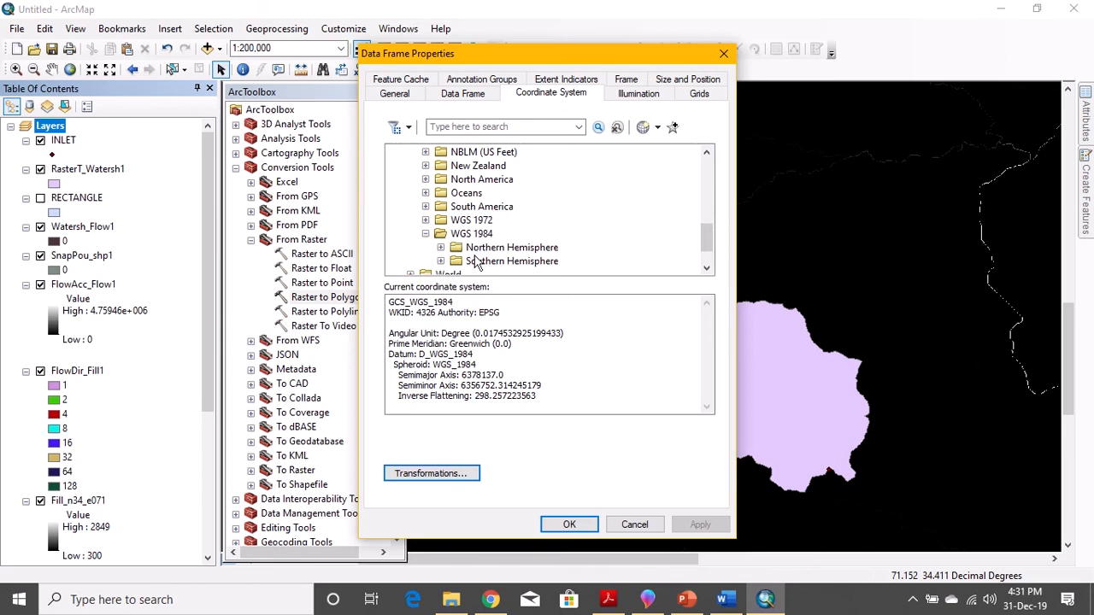
click(441, 246)
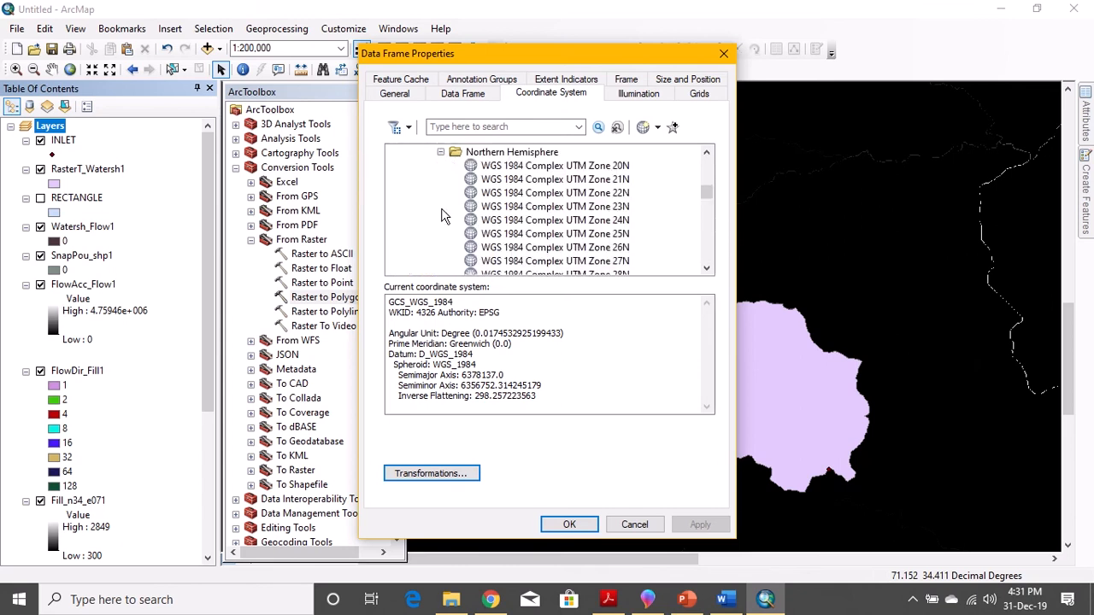
scroll(up, 3)
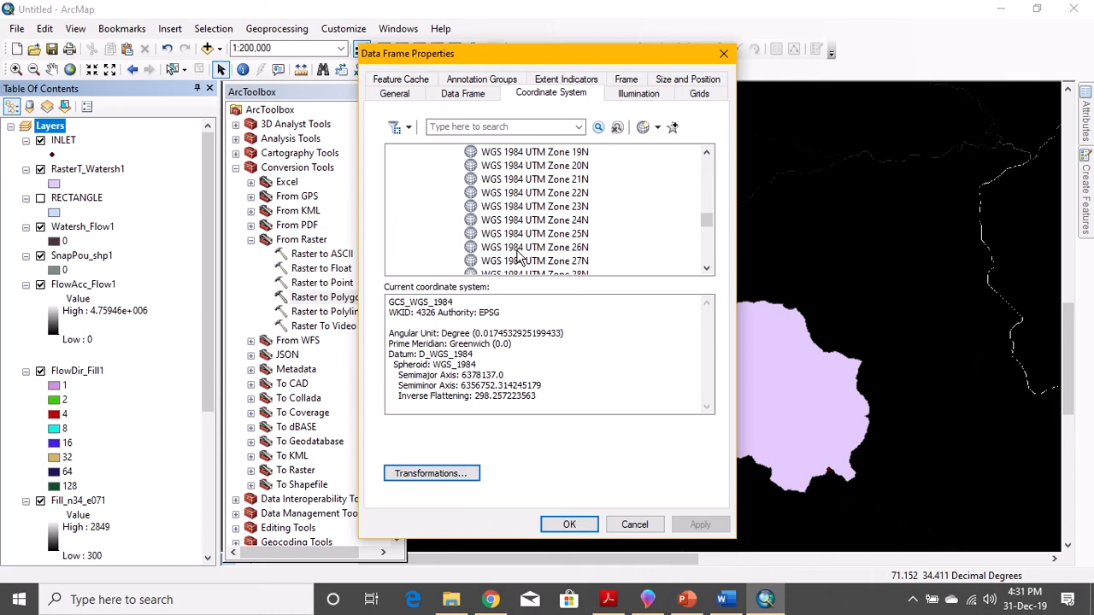
scroll(down, 3)
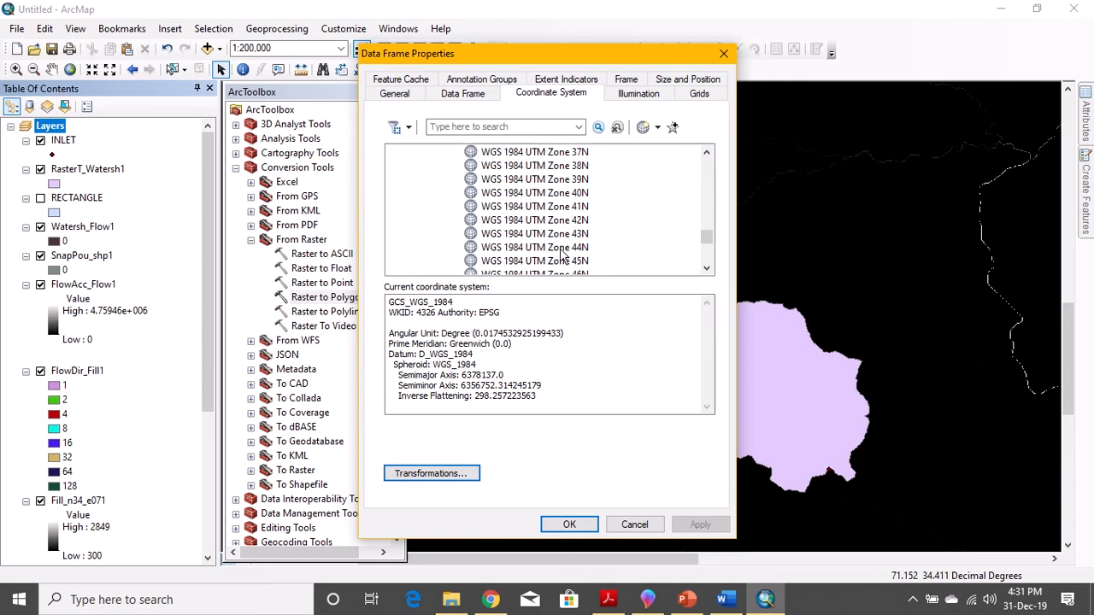
click(533, 247)
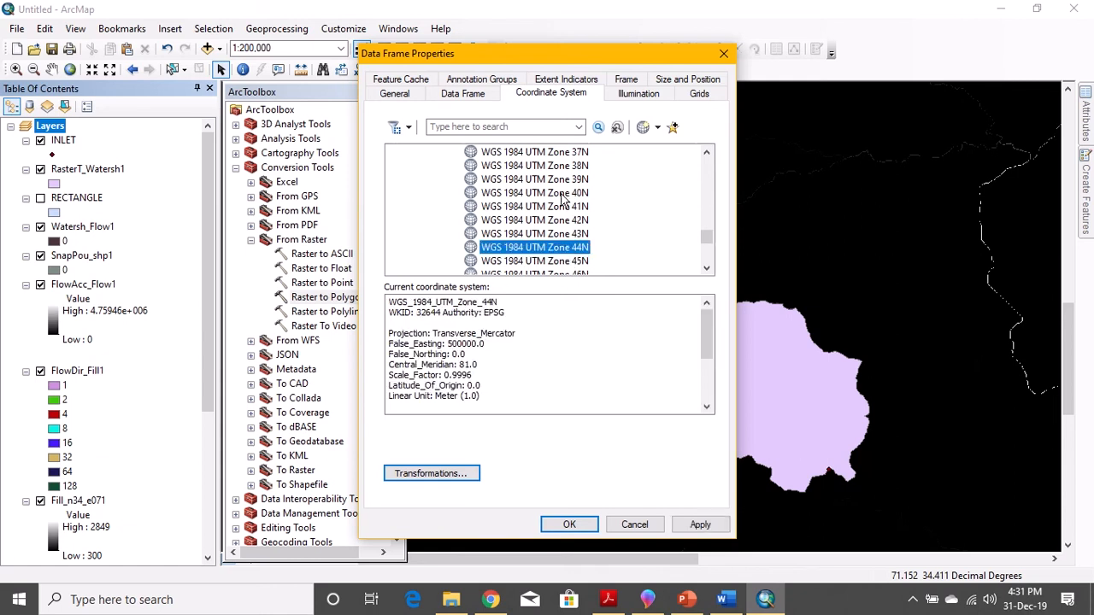
mouse_move(588, 233)
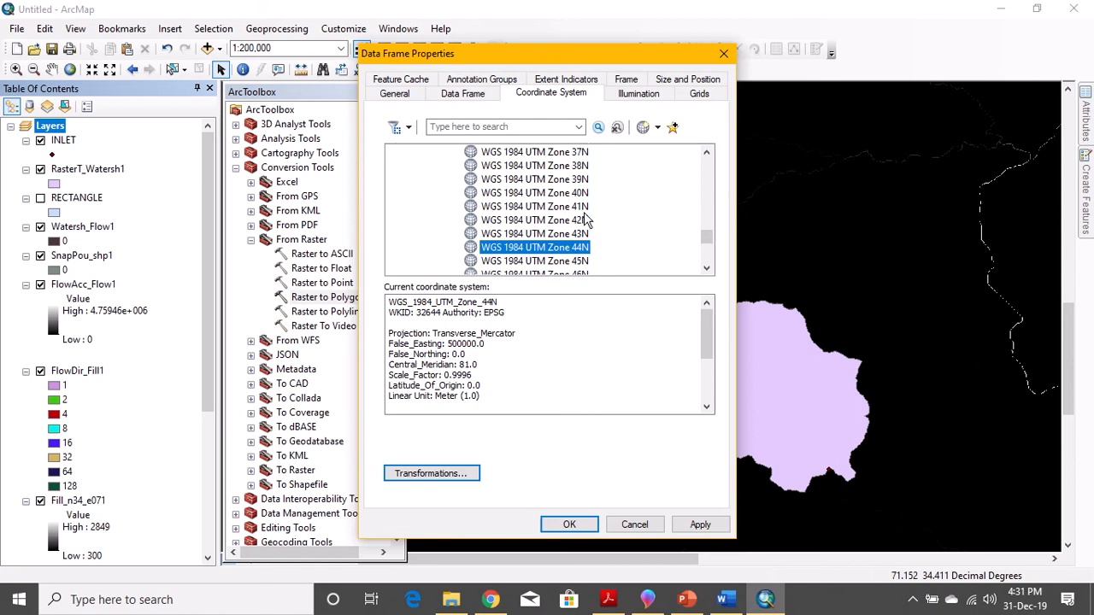
scroll(up, 3)
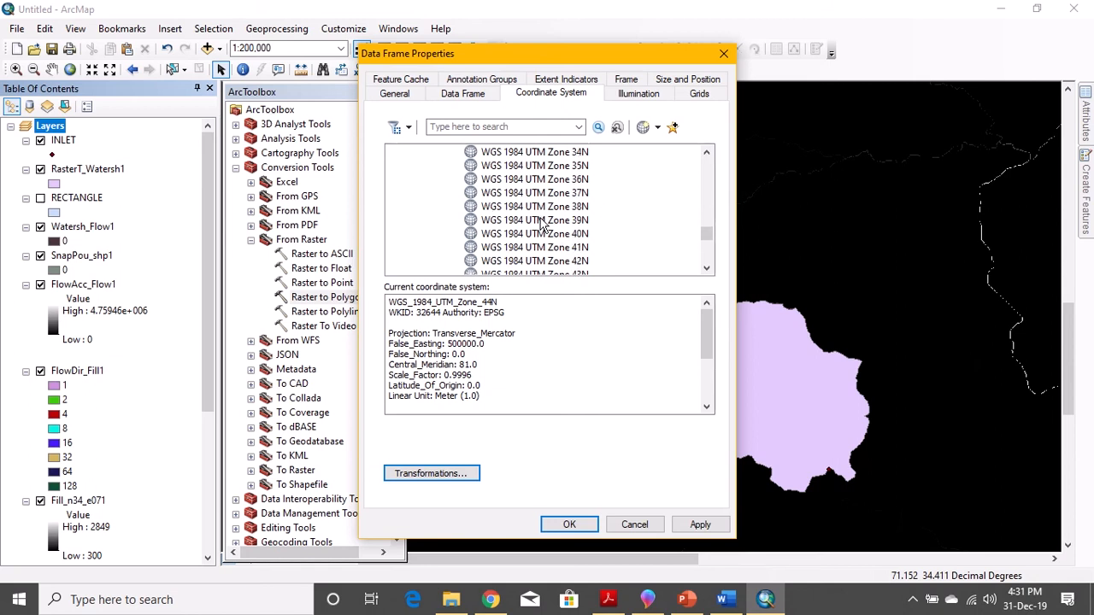
click(533, 205)
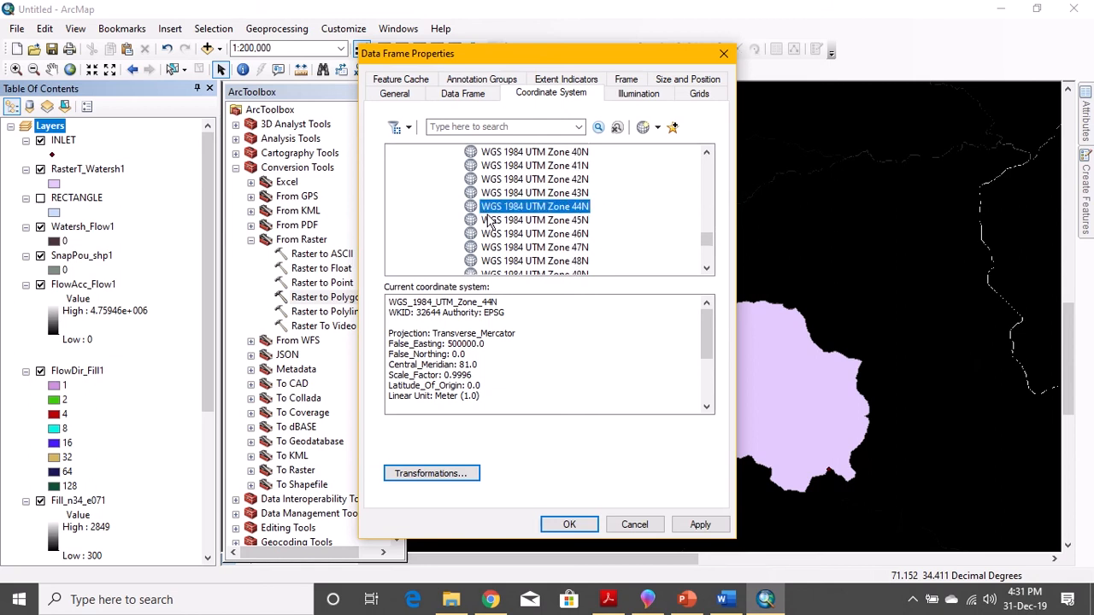
mouse_move(588, 221)
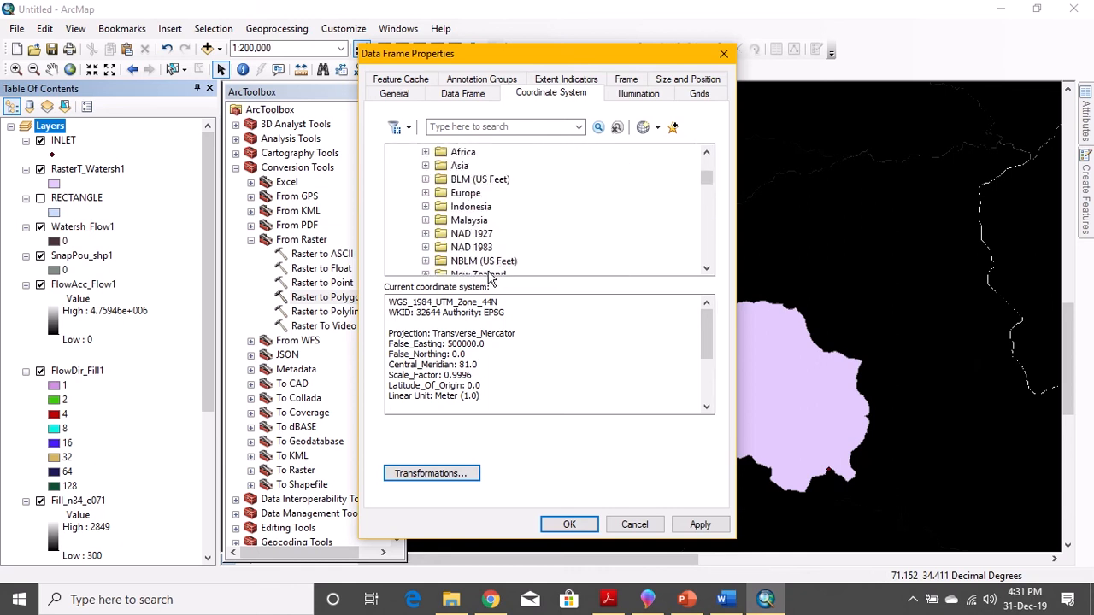
Apply the UTM Zone 44N projection to the map and check it against the written steps.
scroll(down, 3)
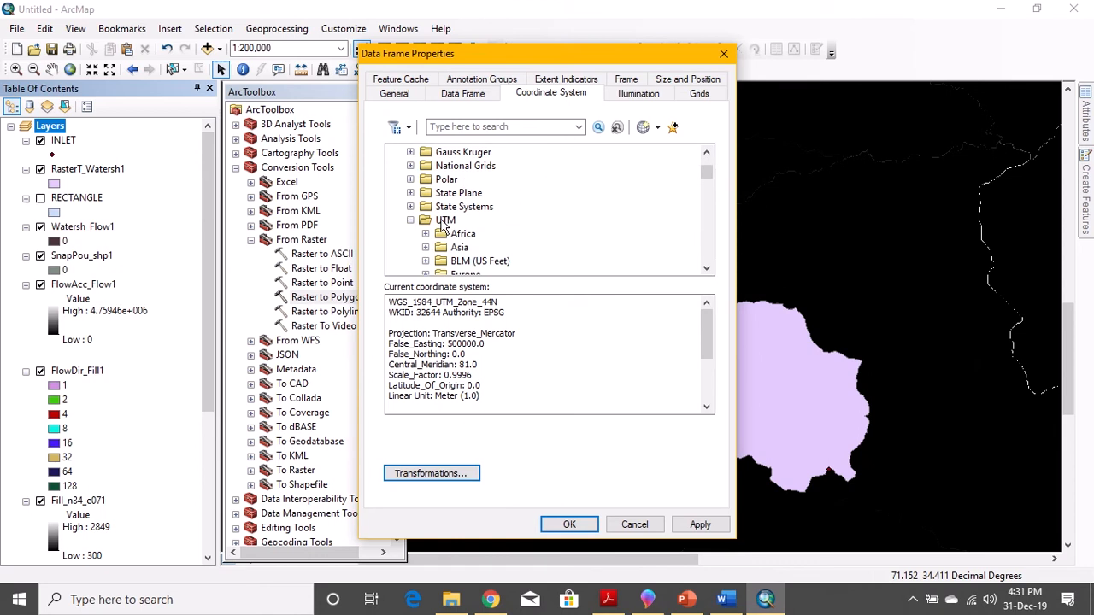
scroll(up, 3)
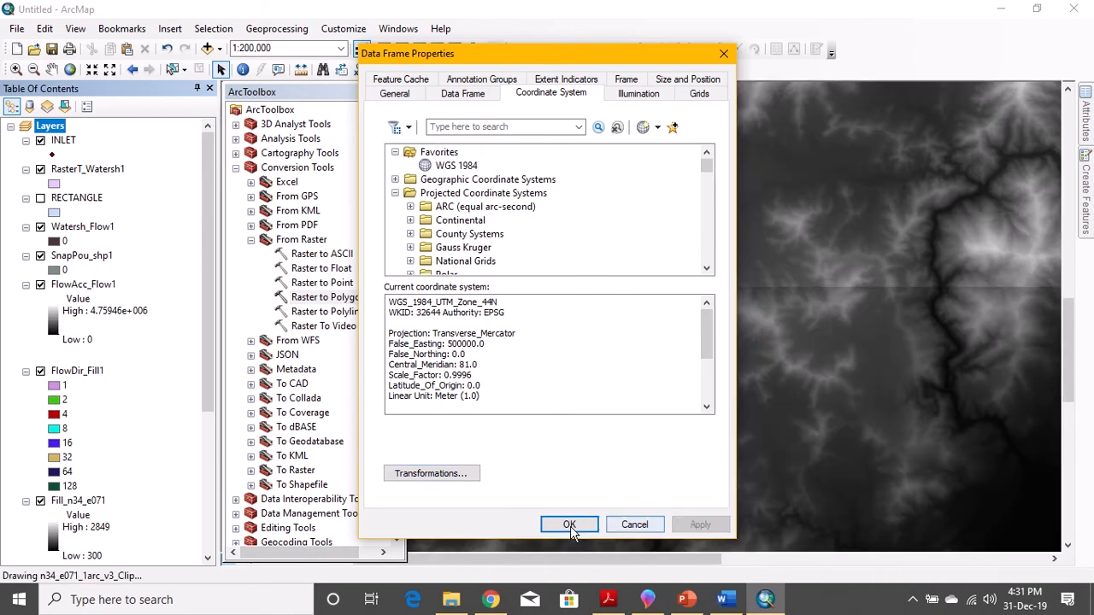
click(570, 523)
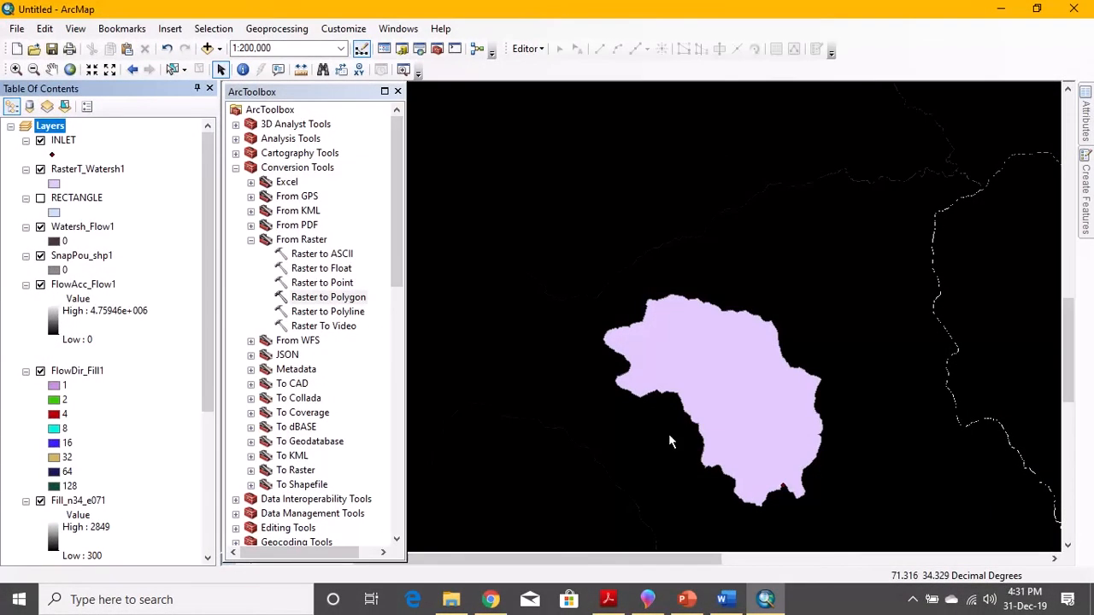
mouse_move(458, 441)
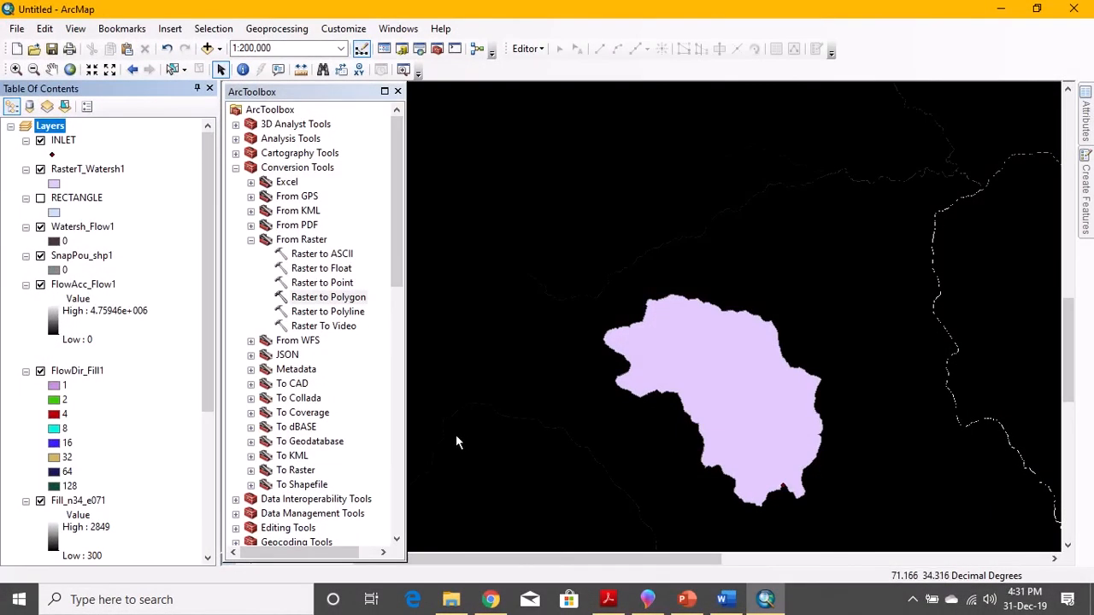
click(725, 598)
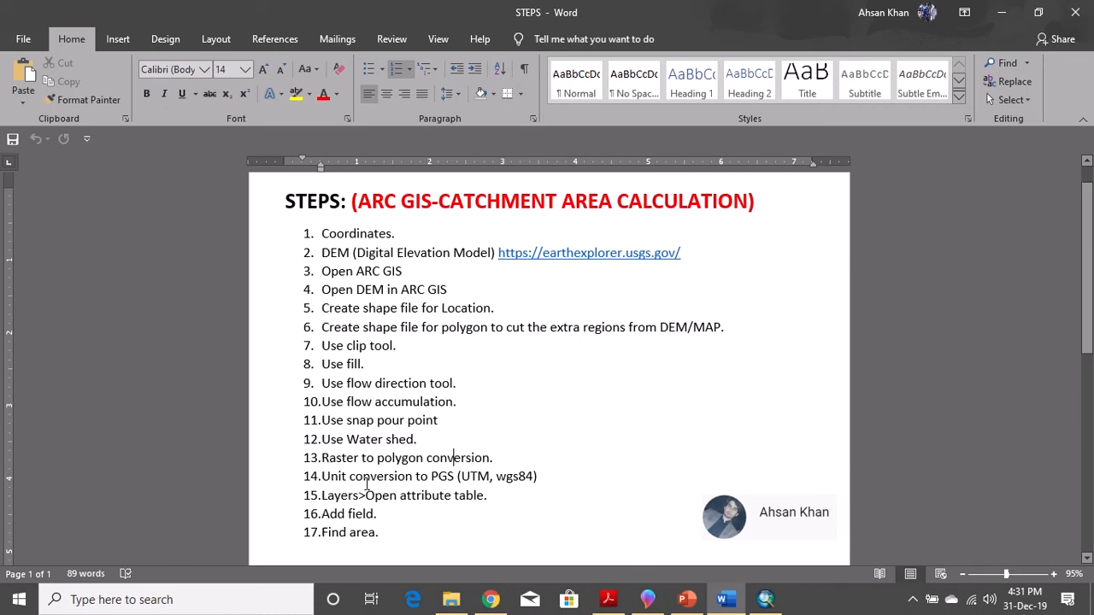
mouse_move(875, 222)
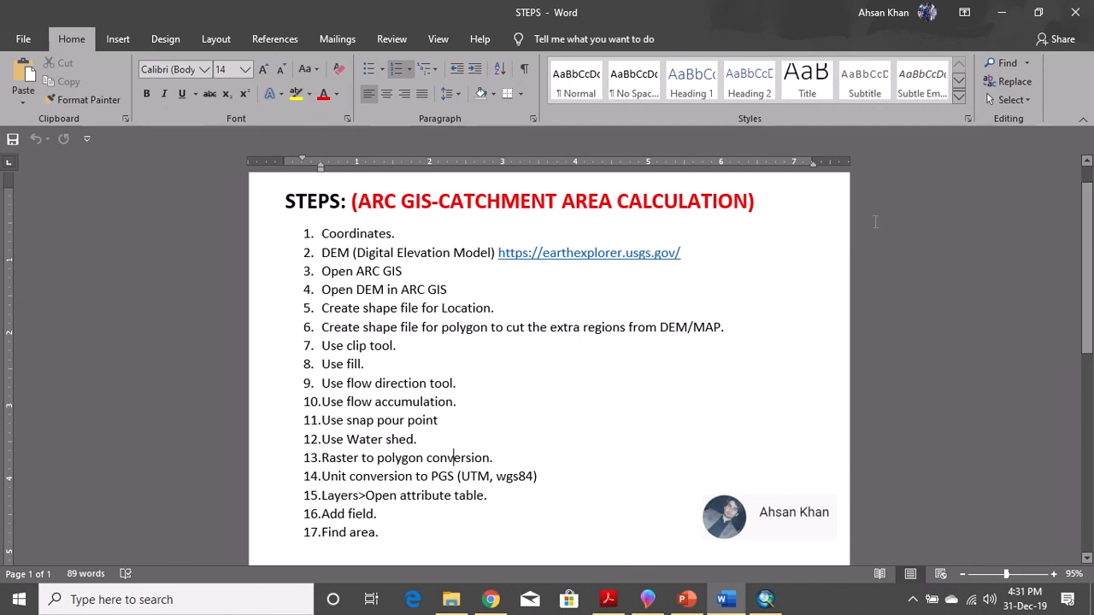
click(766, 598)
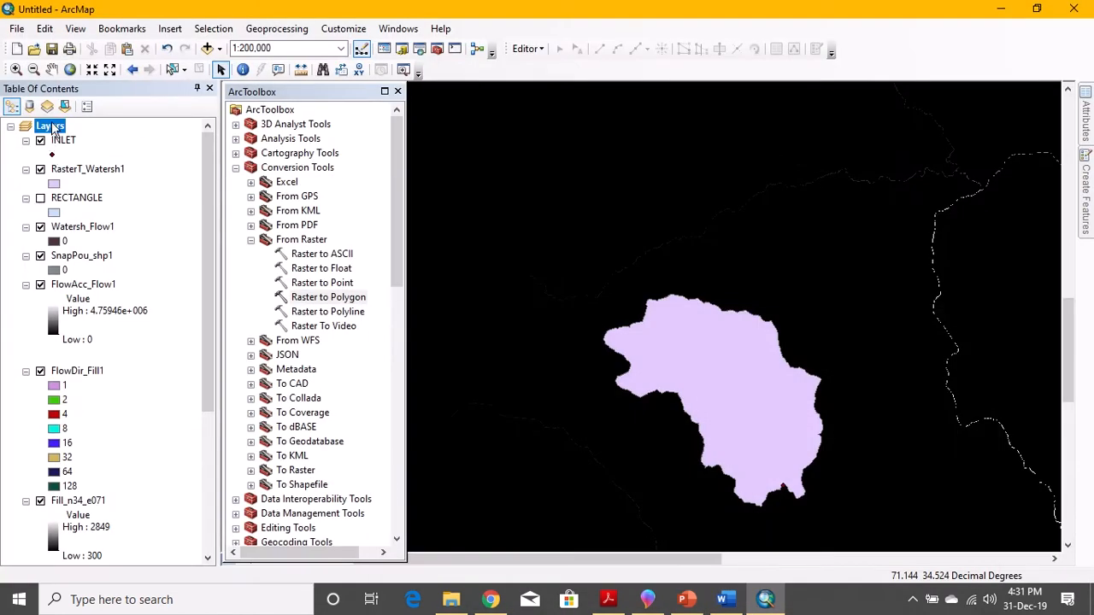
Switch off the elevation raster and bring up the RasterT_Watersh1 layer's options.
right_click(50, 126)
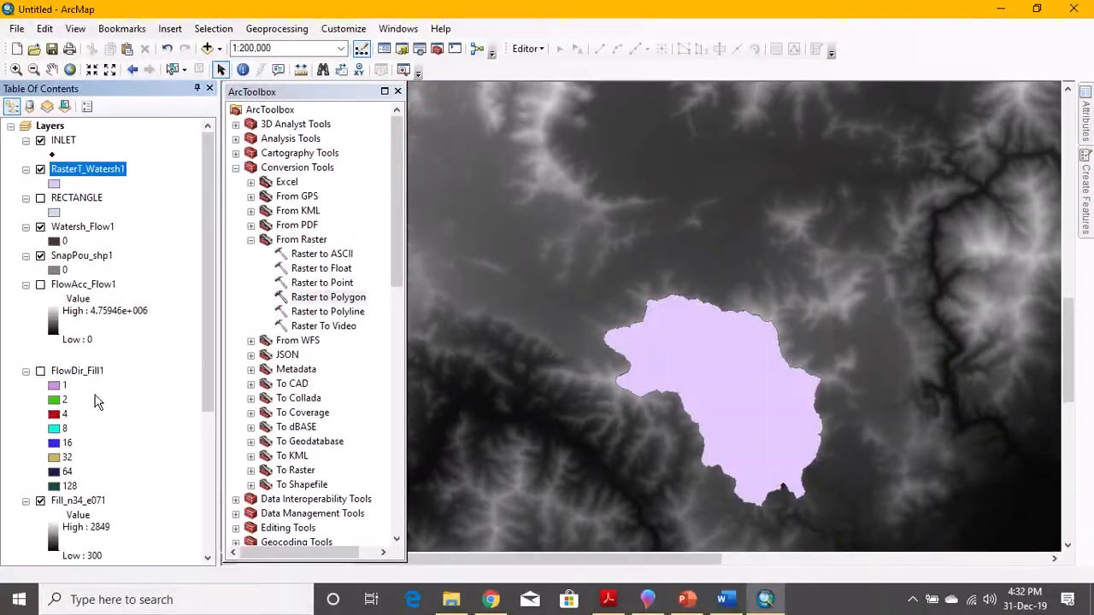
scroll(down, 3)
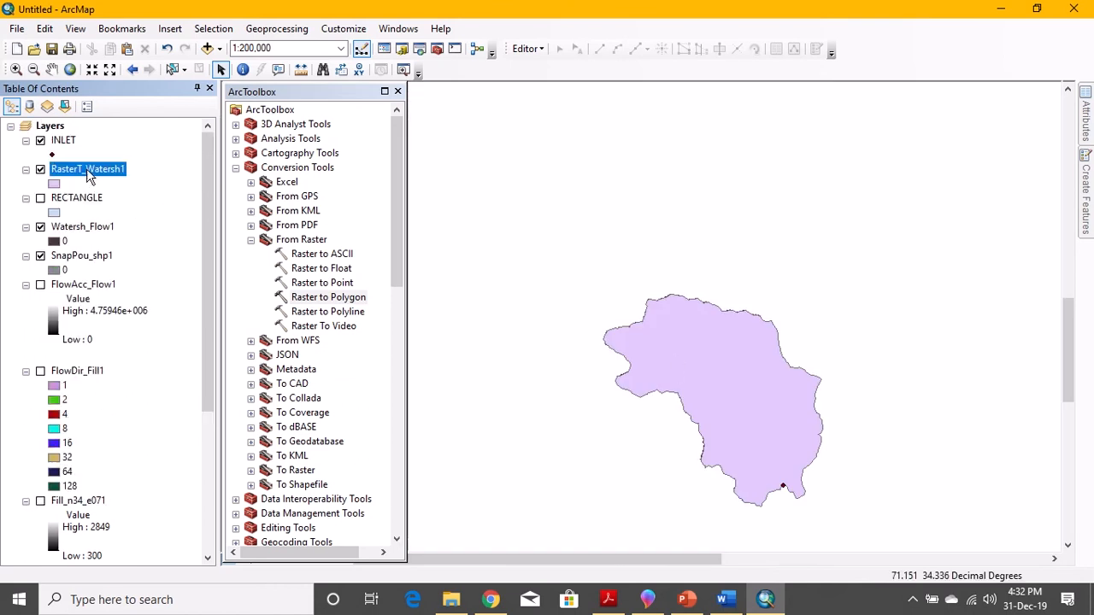
right_click(85, 169)
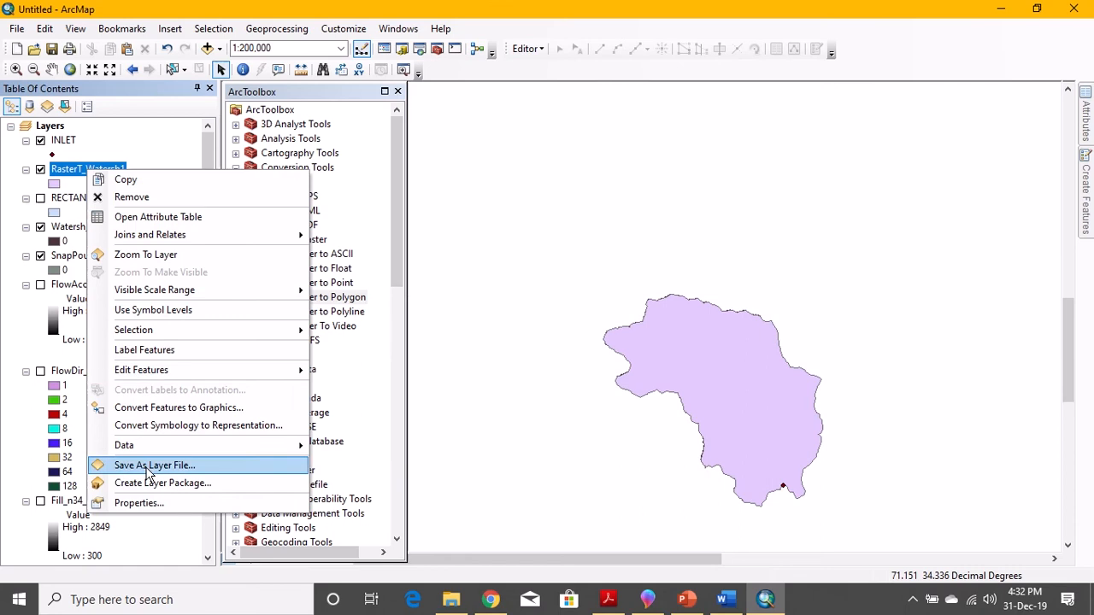
mouse_move(145, 255)
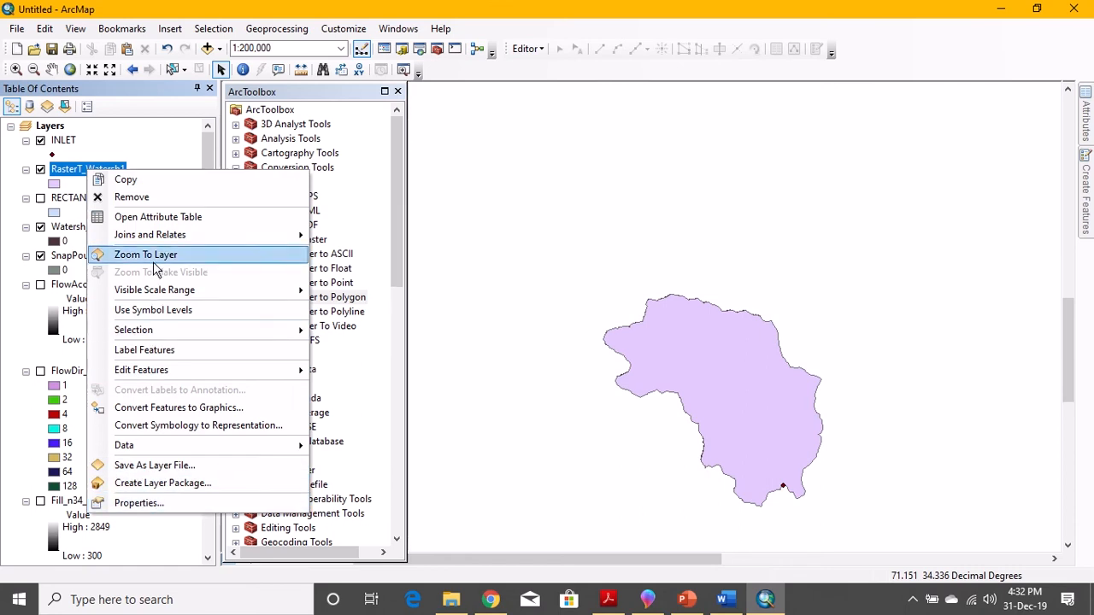
mouse_move(158, 215)
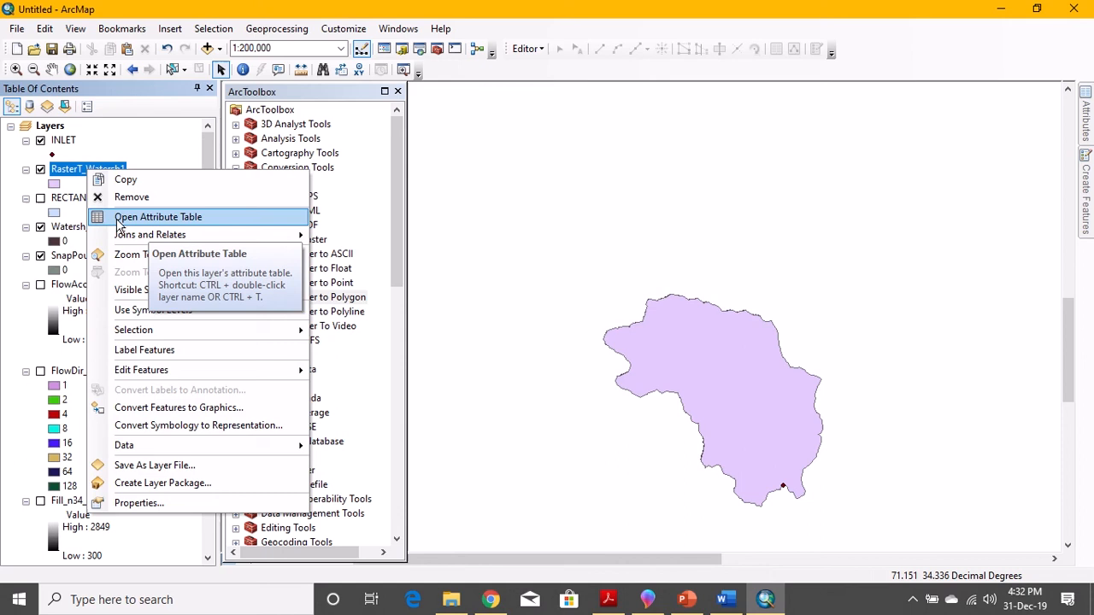
mouse_move(85, 174)
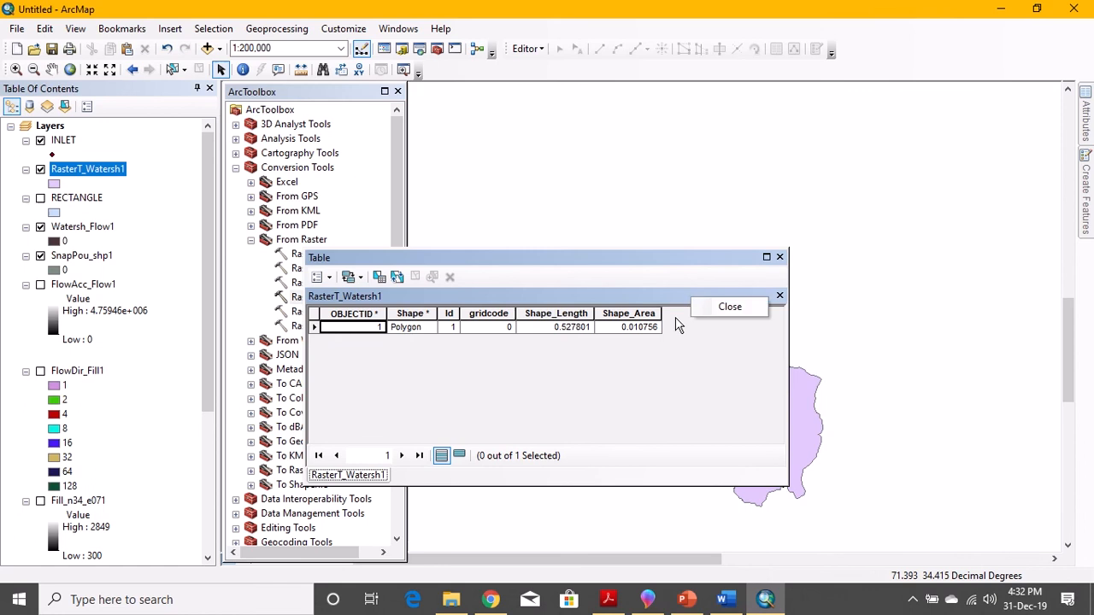
Show the Table Options list of the RasterT_Watersh1 attribute table.
click(321, 277)
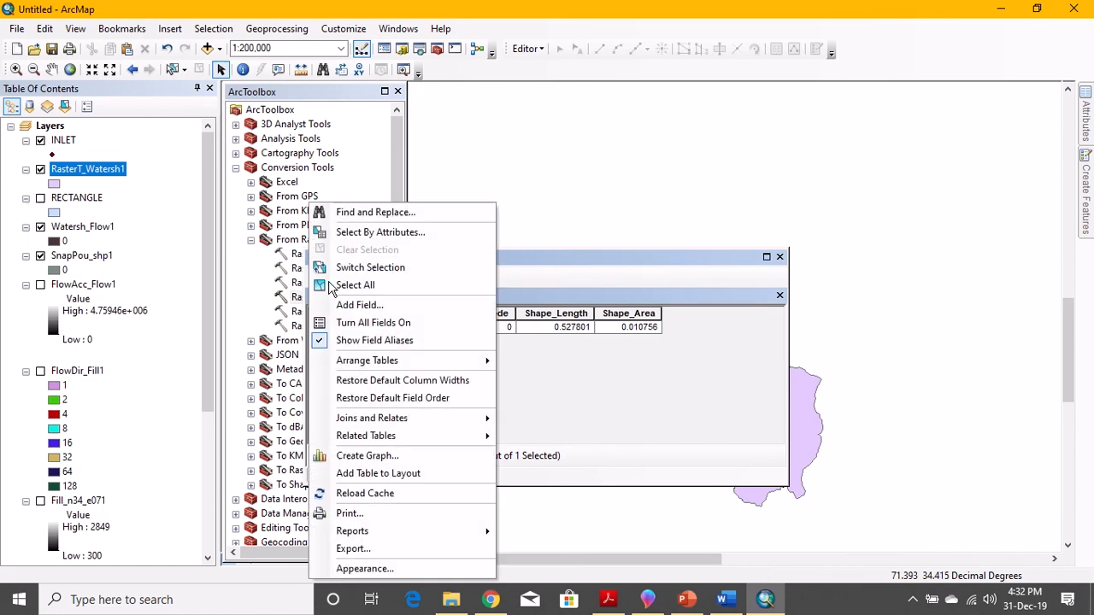
mouse_move(369, 266)
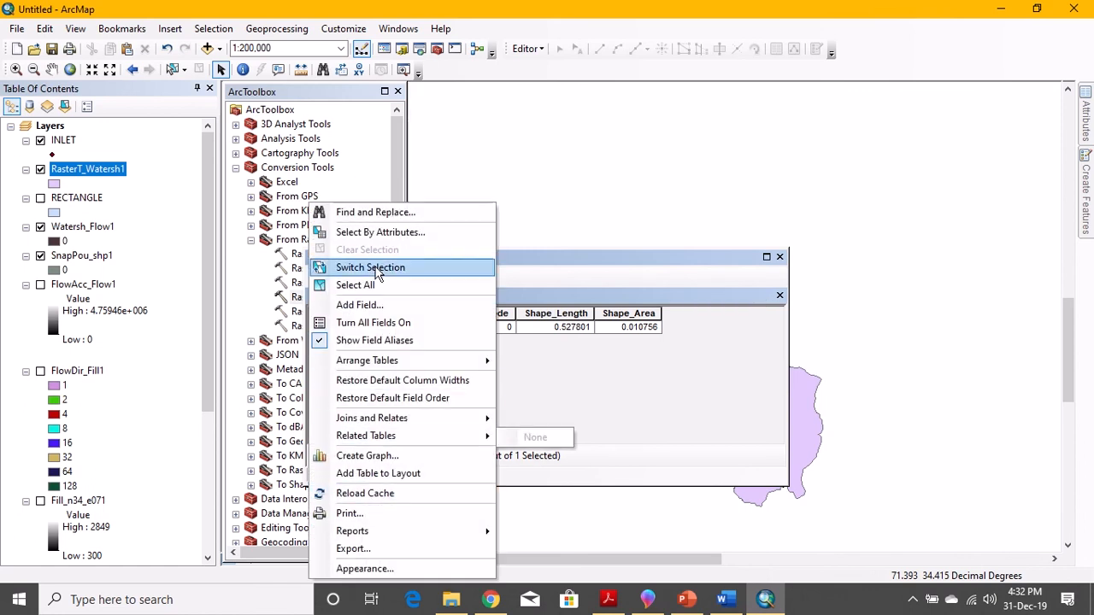
Add a new field named AREA to the table and bring up its column options.
click(359, 304)
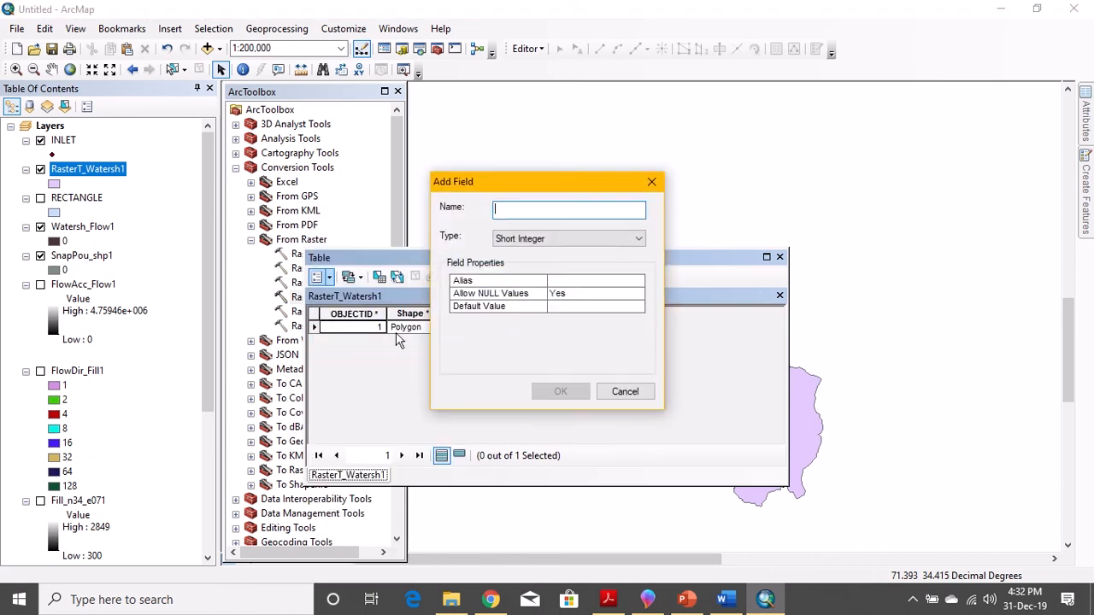
text(ARE)
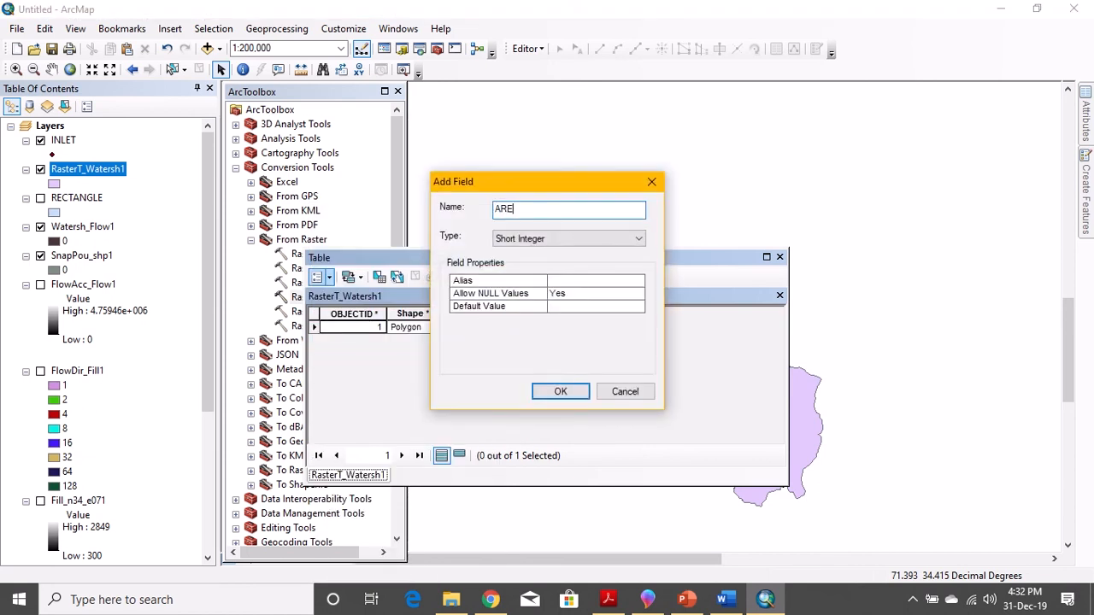
click(640, 239)
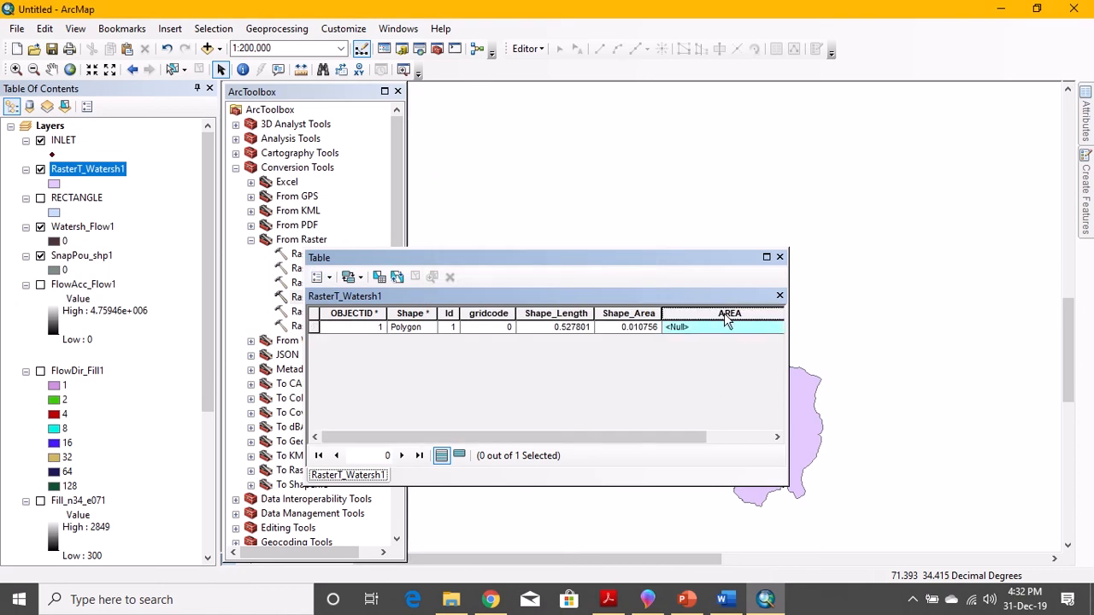
right_click(730, 313)
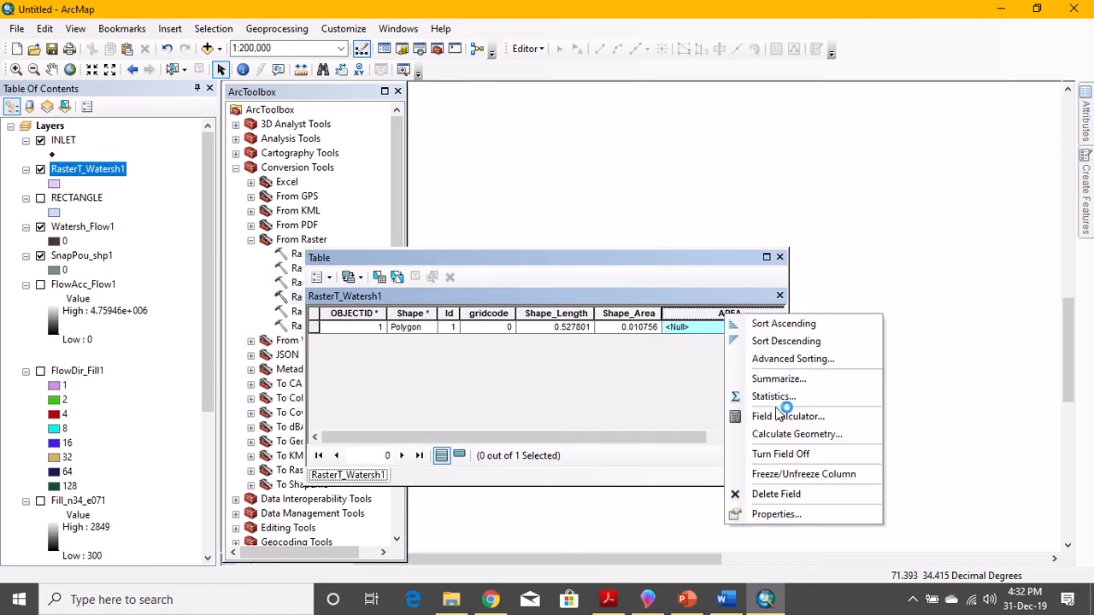
mouse_move(769, 434)
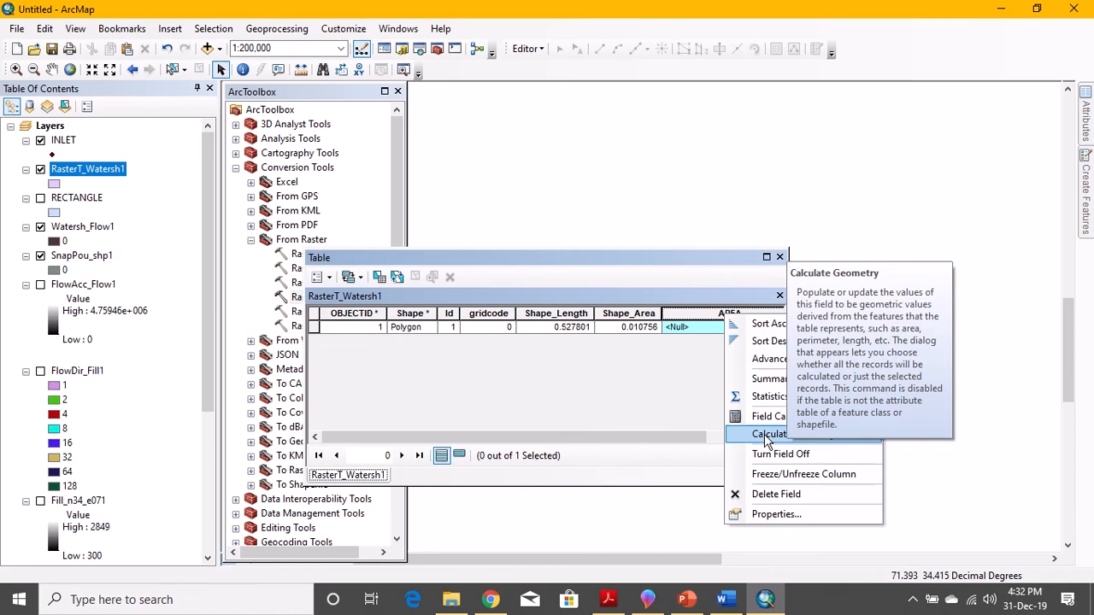
Calculate Geometry on AREA with Property Area in Square Miles US, giving 43.177565.
click(769, 434)
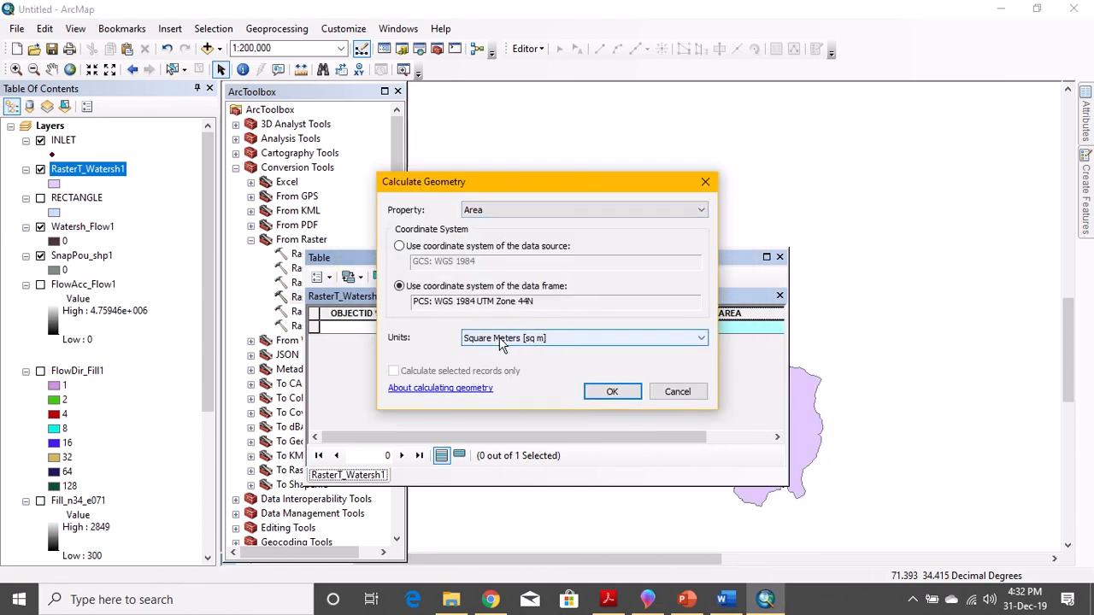
click(699, 338)
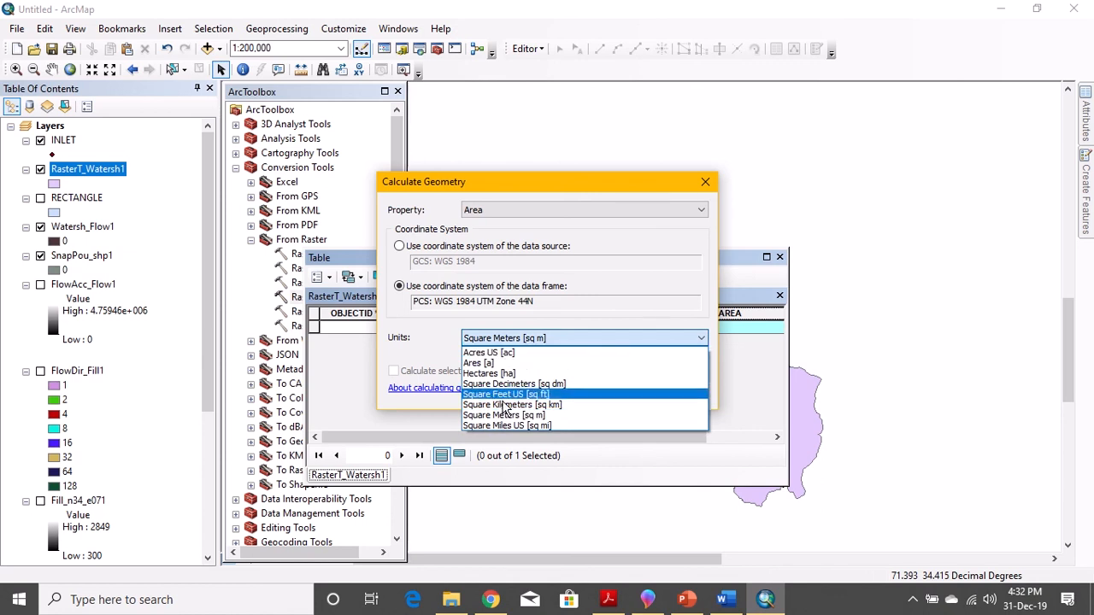
mouse_move(506, 426)
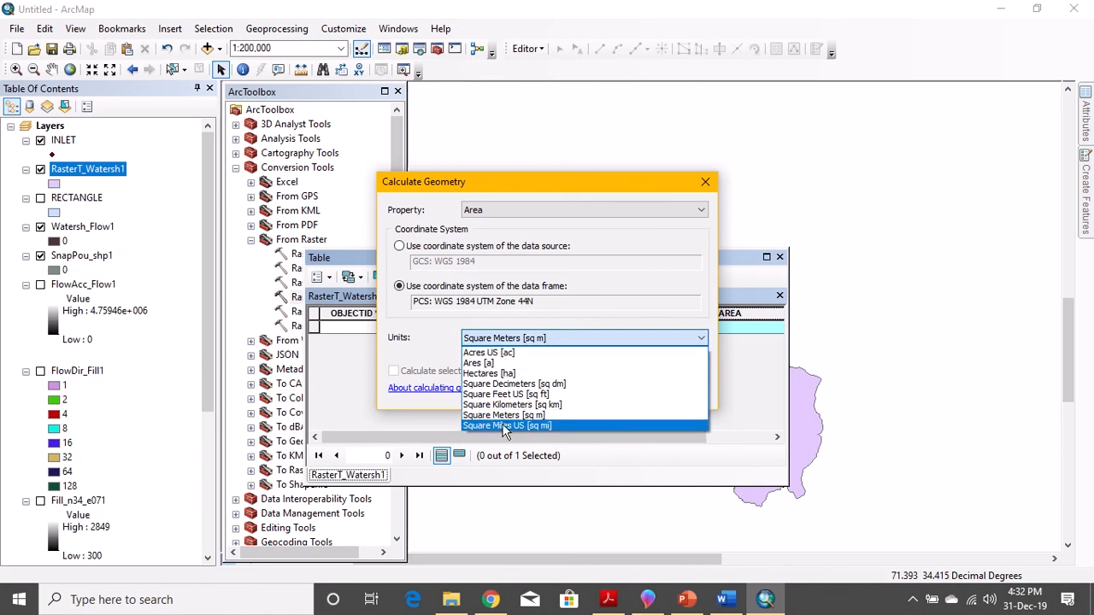
click(506, 425)
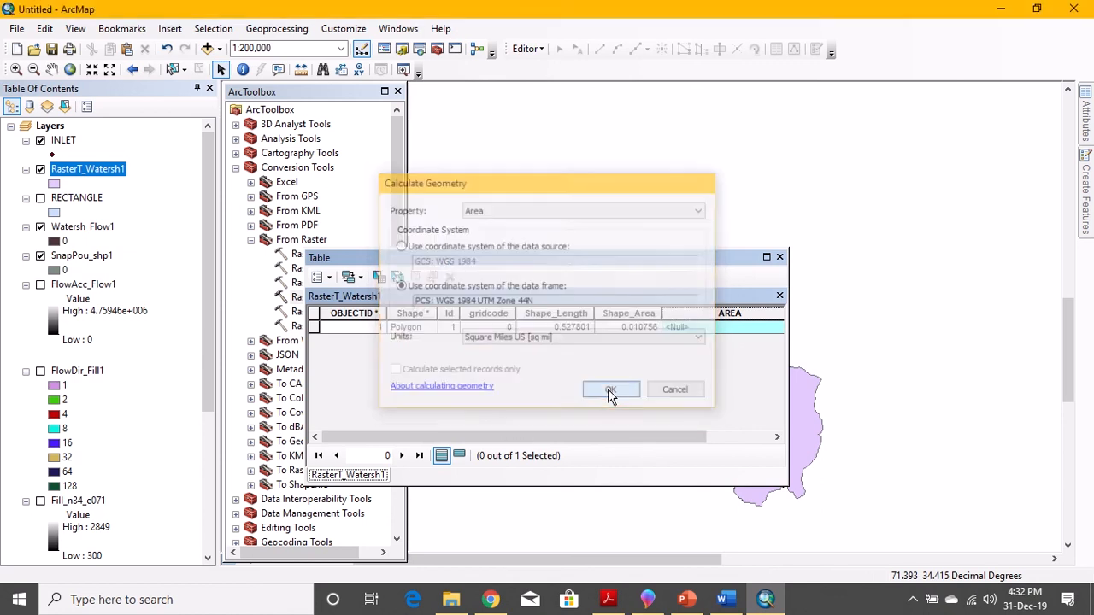
click(610, 389)
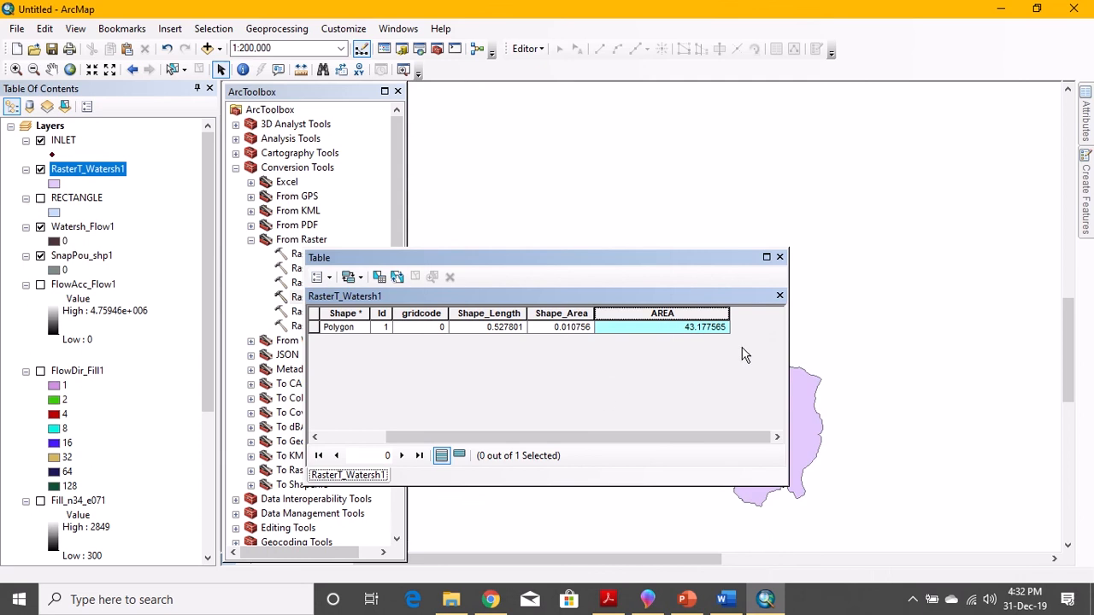
mouse_move(705, 338)
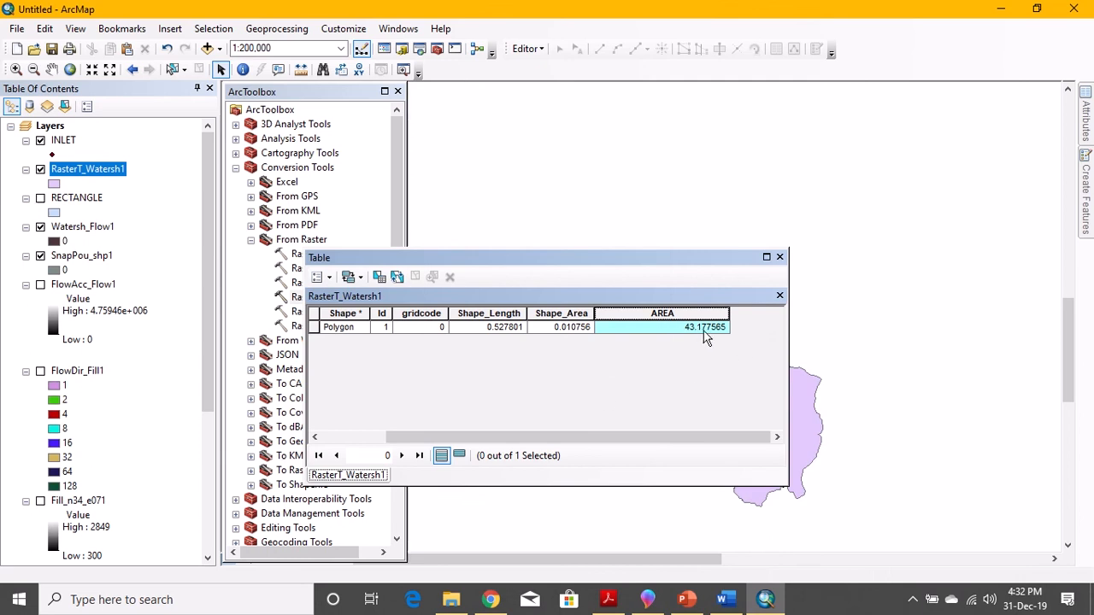
click(608, 598)
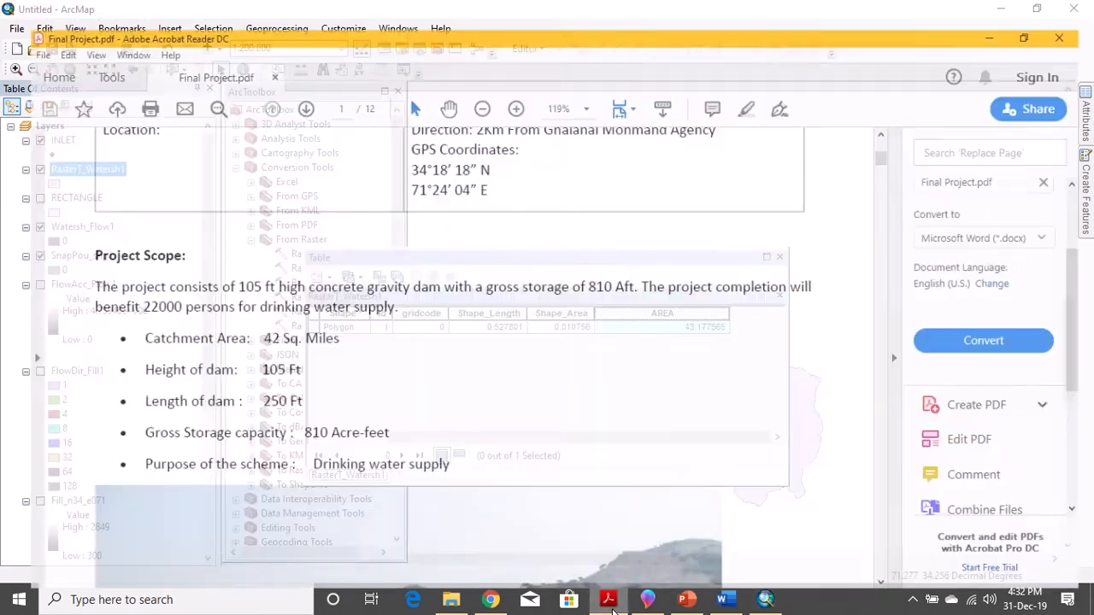
Scroll Final Project.pdf to the Catchment Area bullet stating 42 sq. Miles.
click(609, 598)
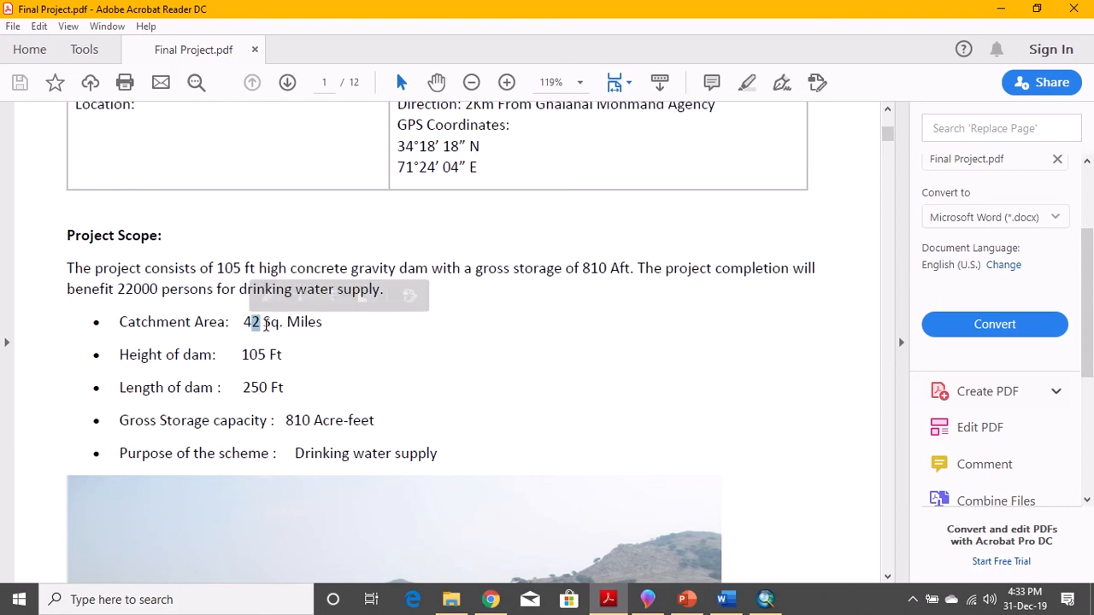
scroll(down, 3)
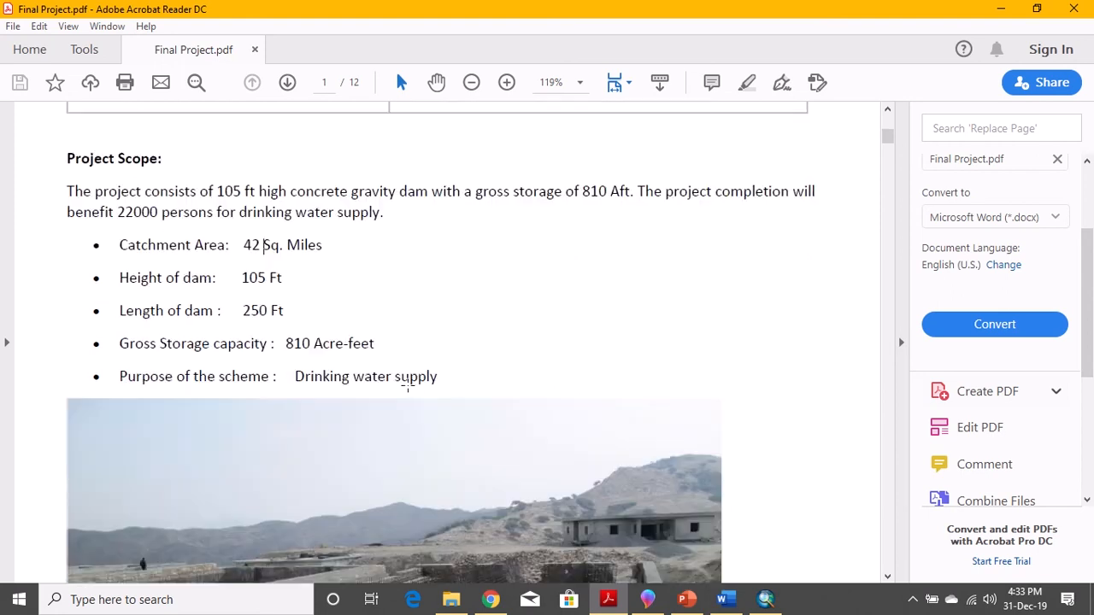
scroll(down, 3)
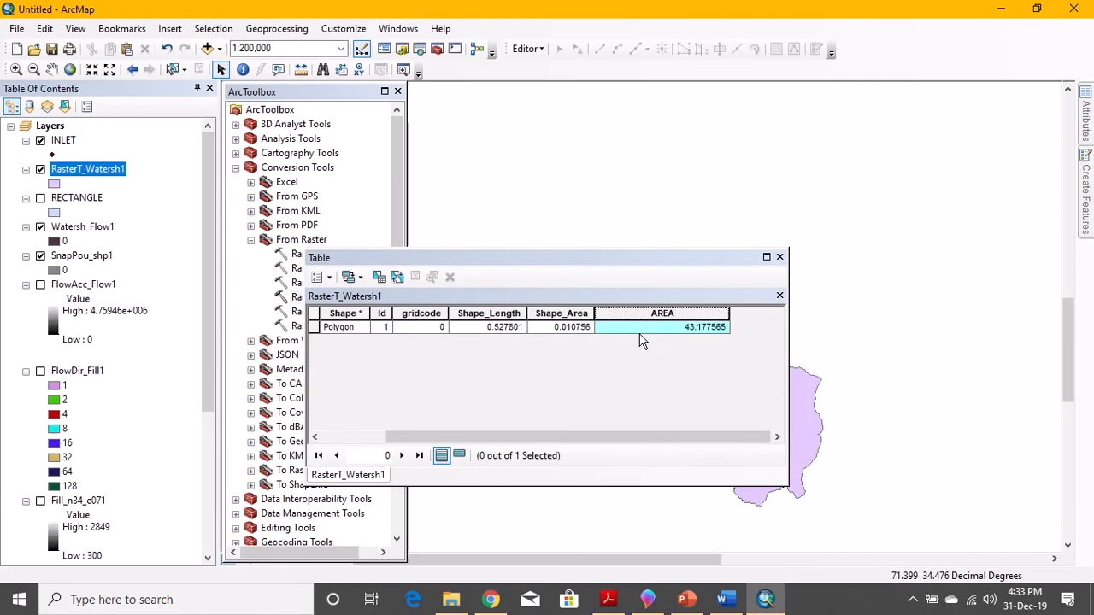
mouse_move(634, 304)
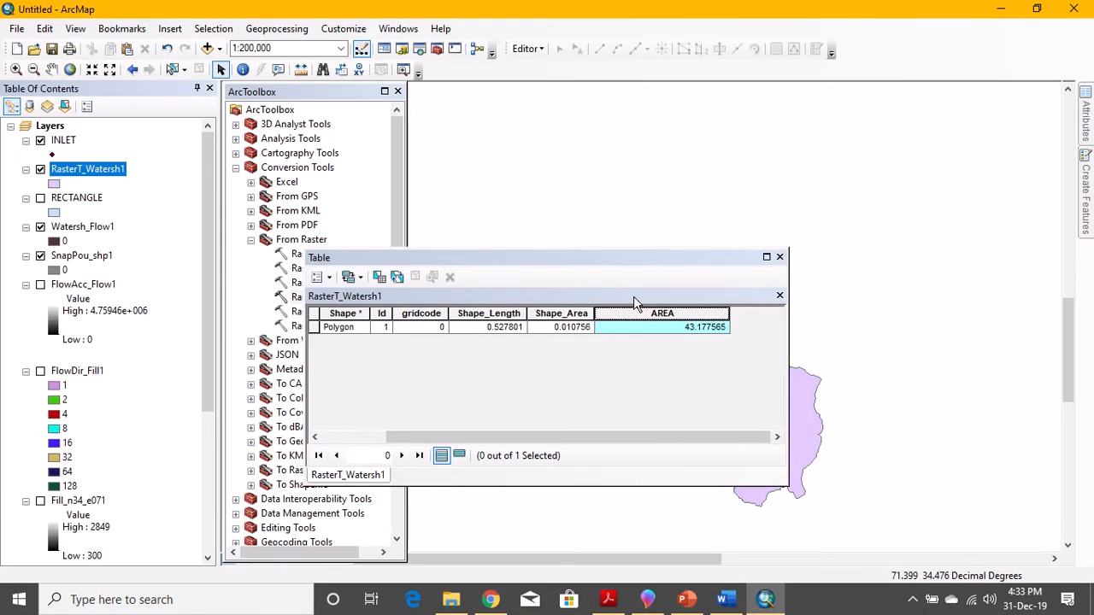
mouse_move(790, 264)
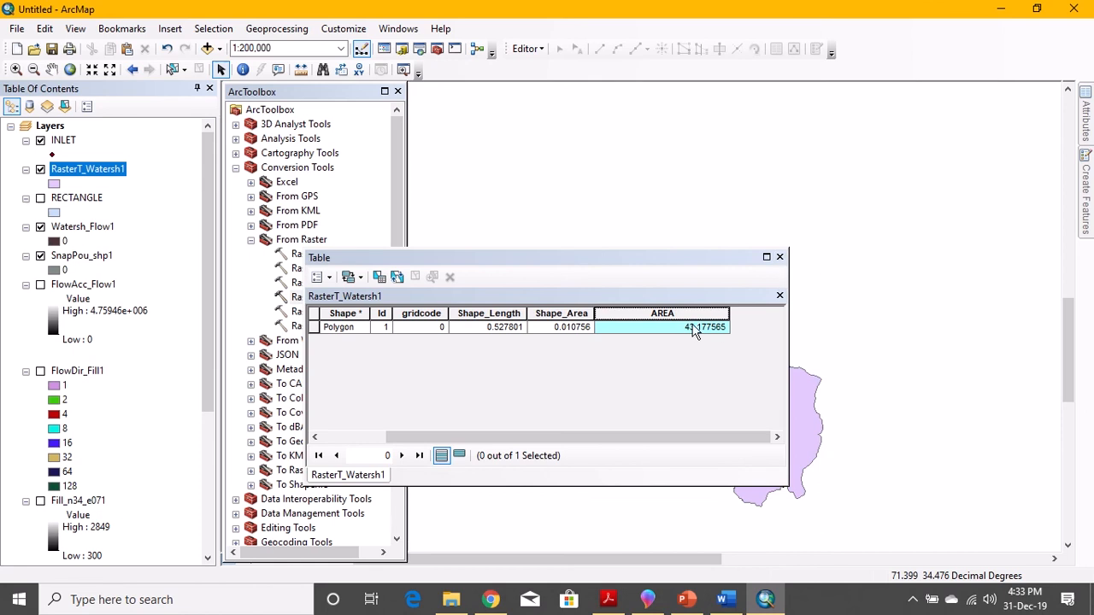
Move the table showing AREA 43.177565 beside the catchment polygon.
drag(547, 256, 338, 150)
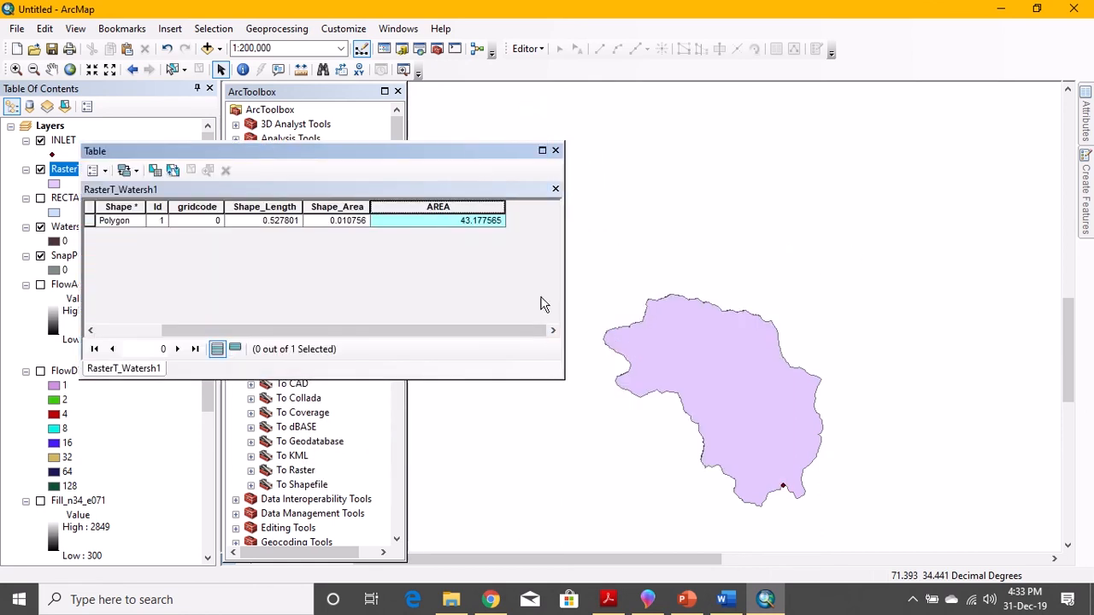
click(725, 599)
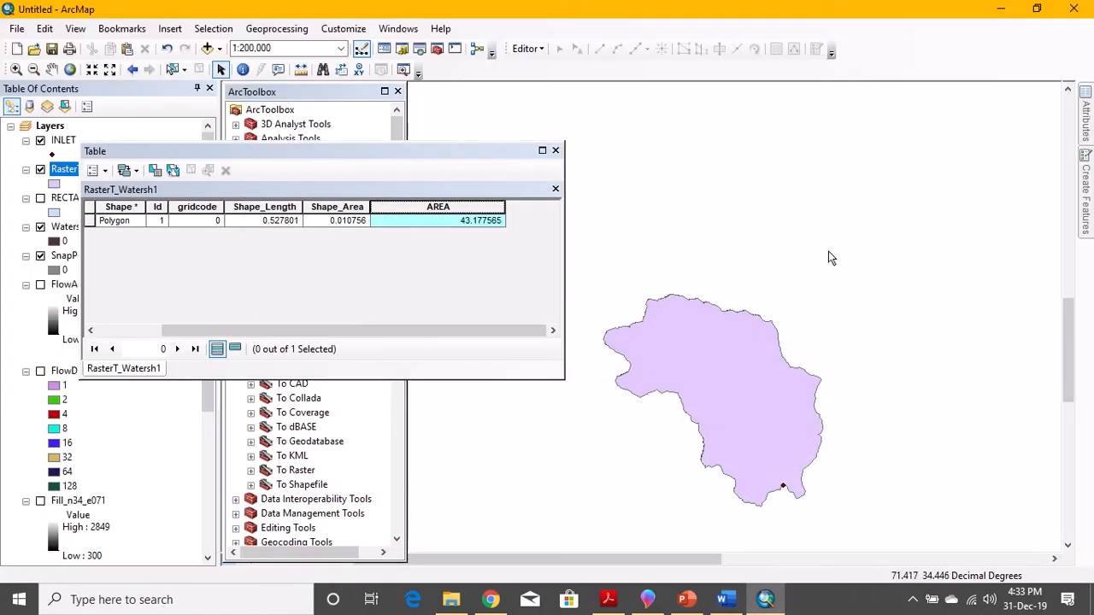
mouse_move(357, 154)
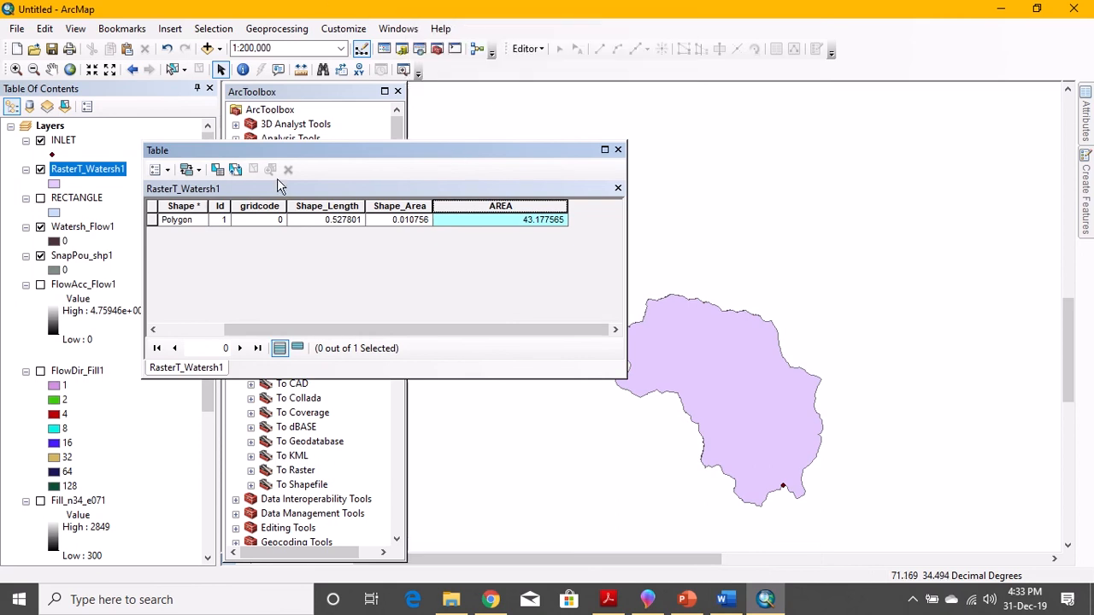
mouse_move(431, 297)
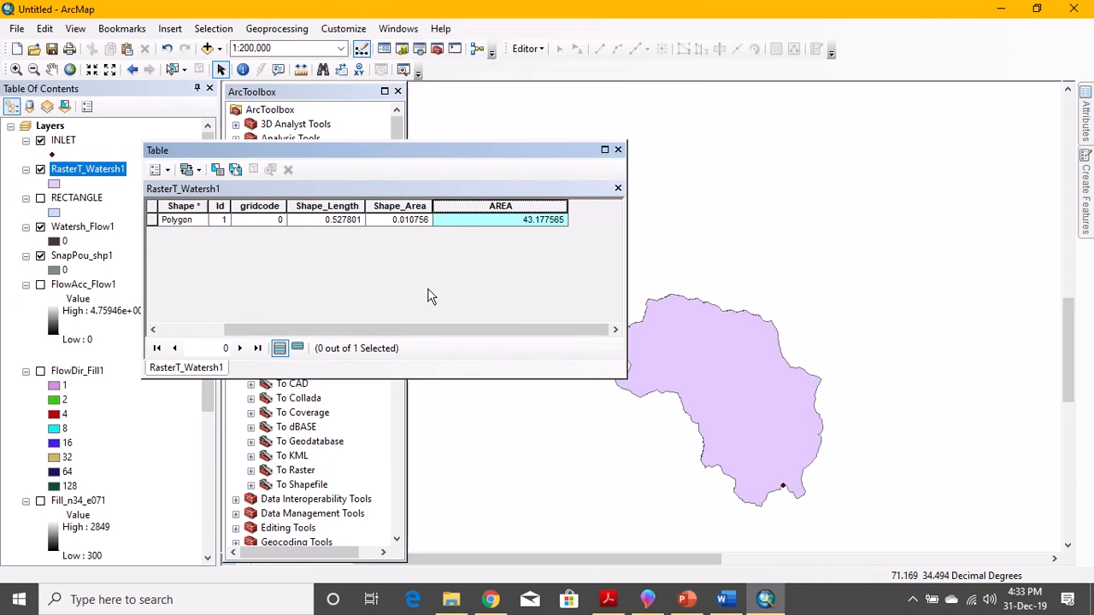
mouse_move(441, 289)
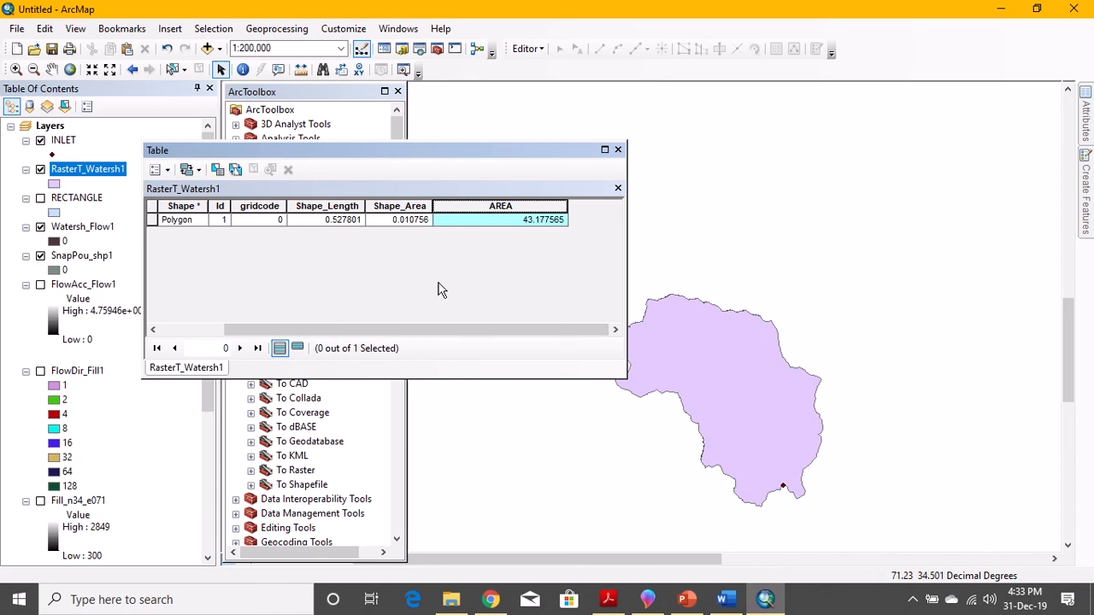